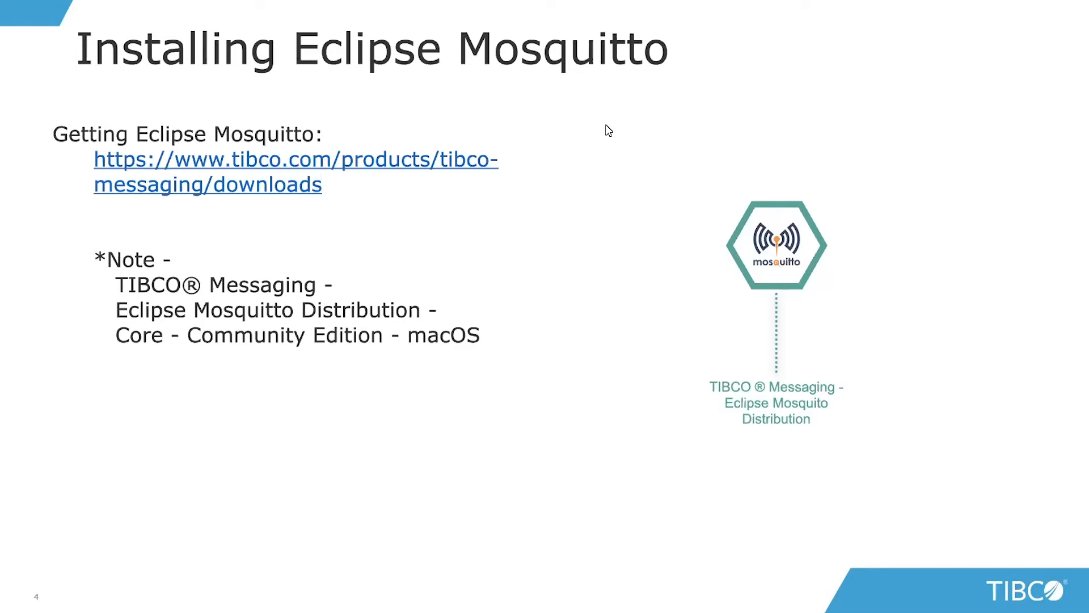
Step: Start mosquitto_sub on MqttSumpSensor at 192.168.0.179:1883 and watch the broker log the connection
key("Right")
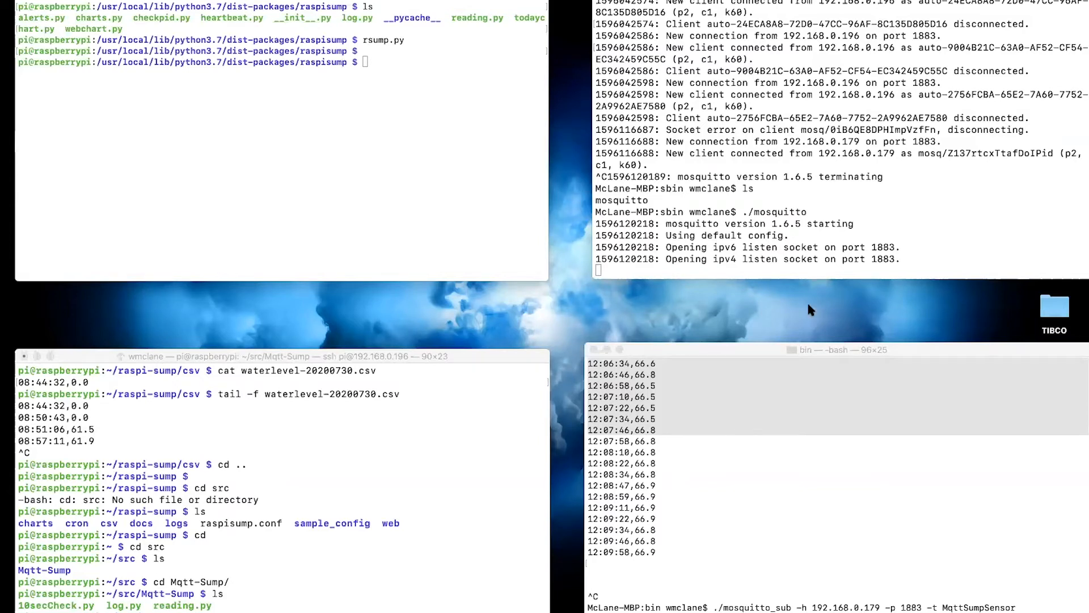
mouse_move(834, 169)
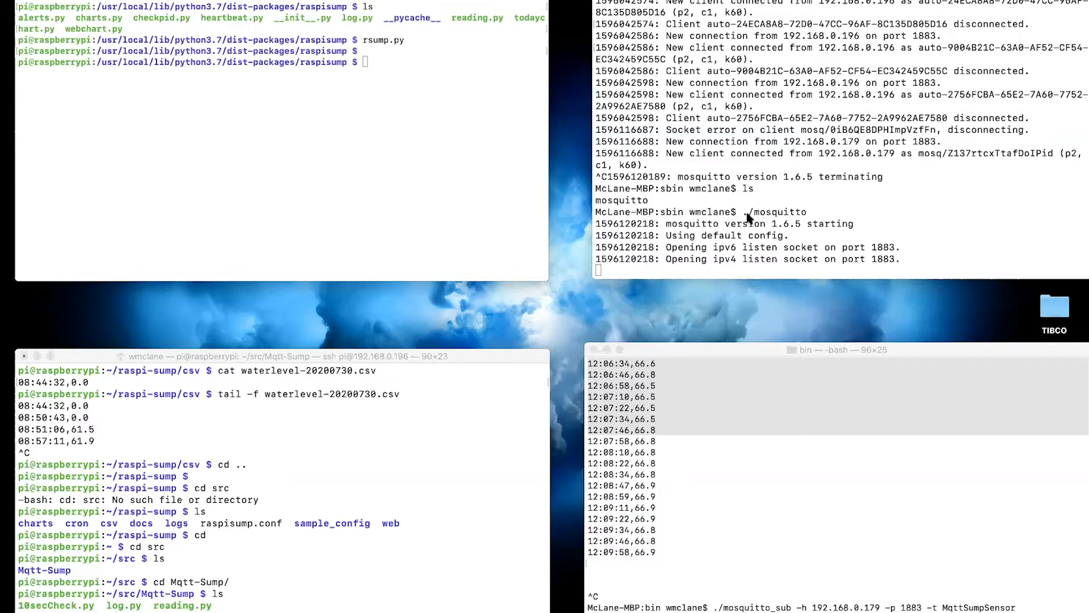
mouse_move(780, 216)
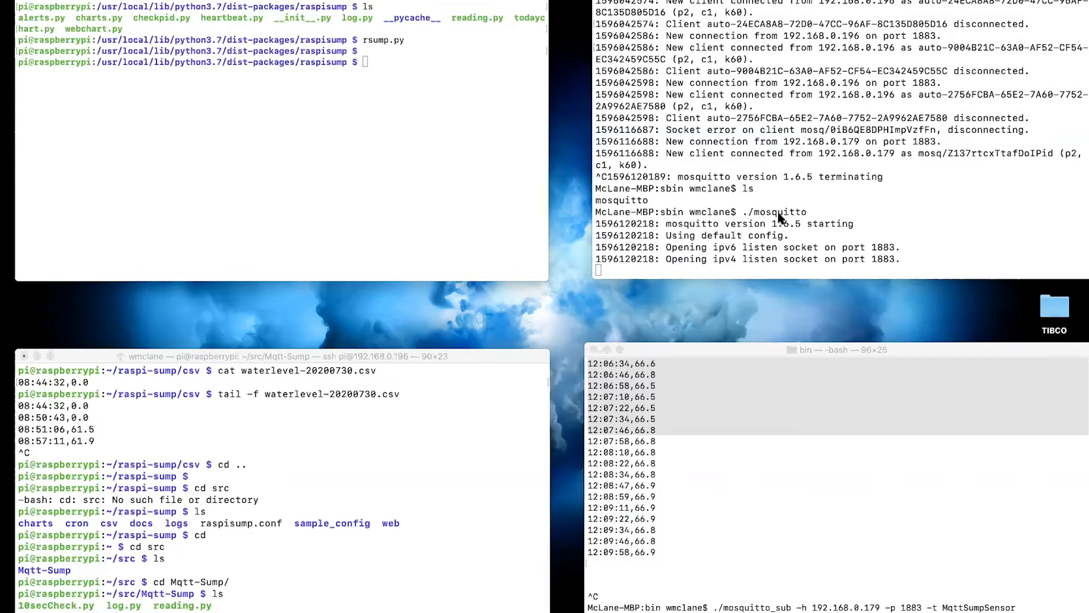
mouse_move(746, 188)
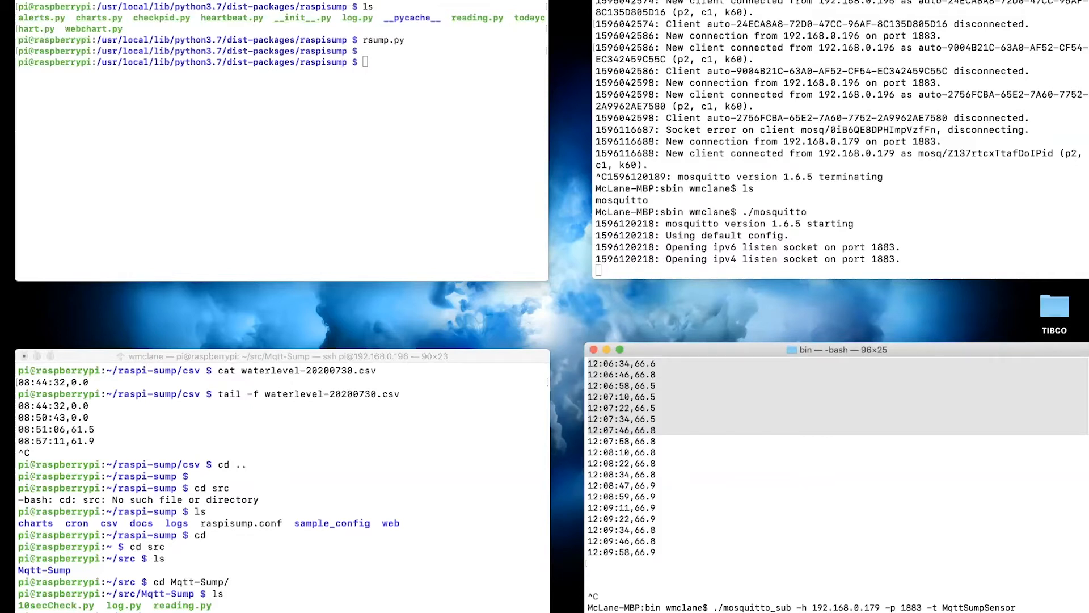
mouse_move(864, 238)
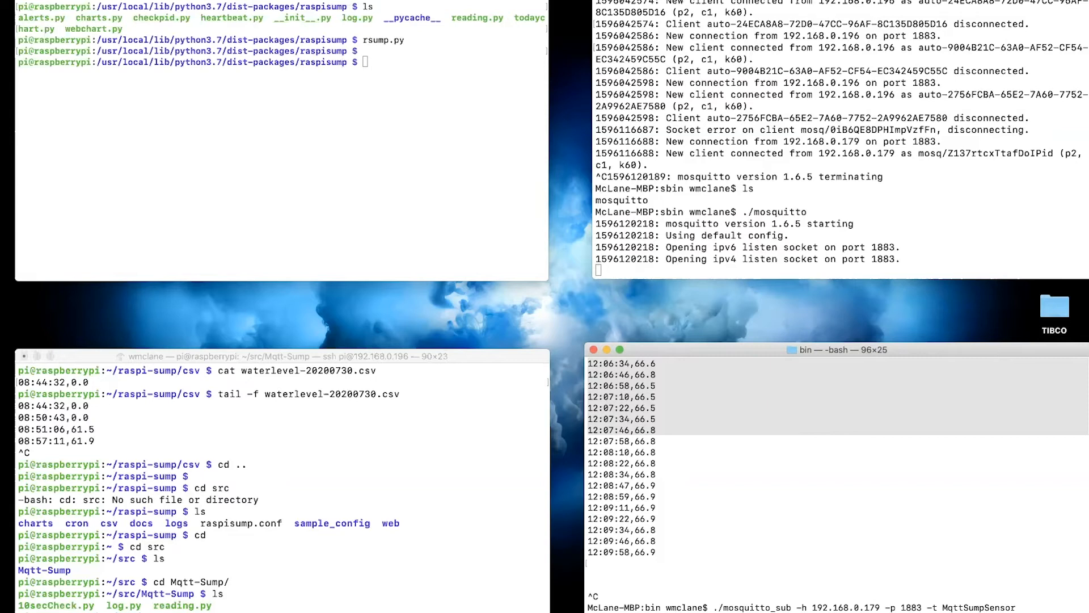
mouse_move(846, 526)
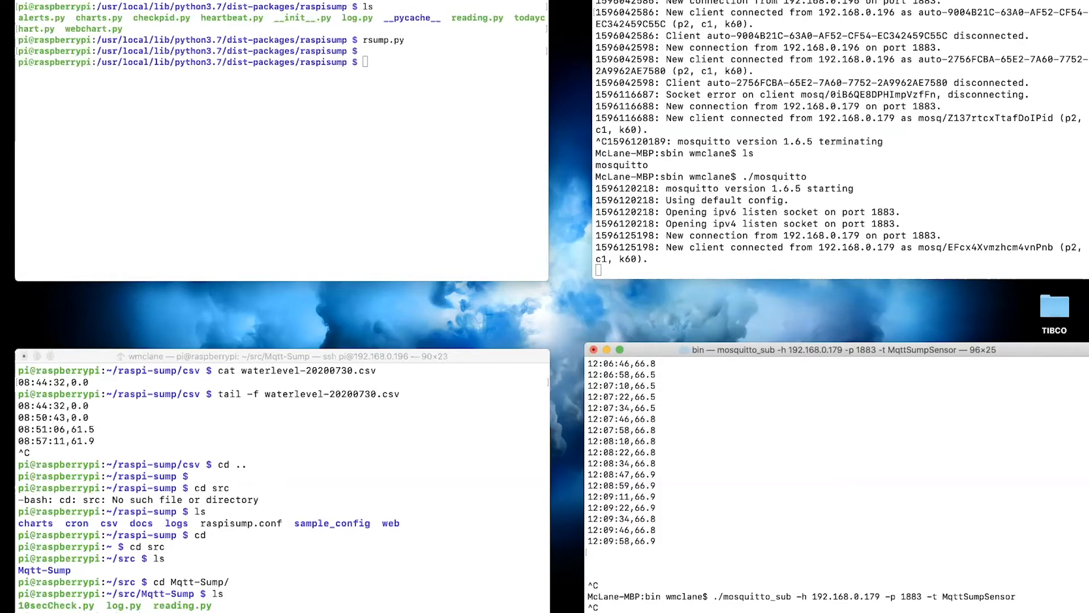
mouse_move(476, 212)
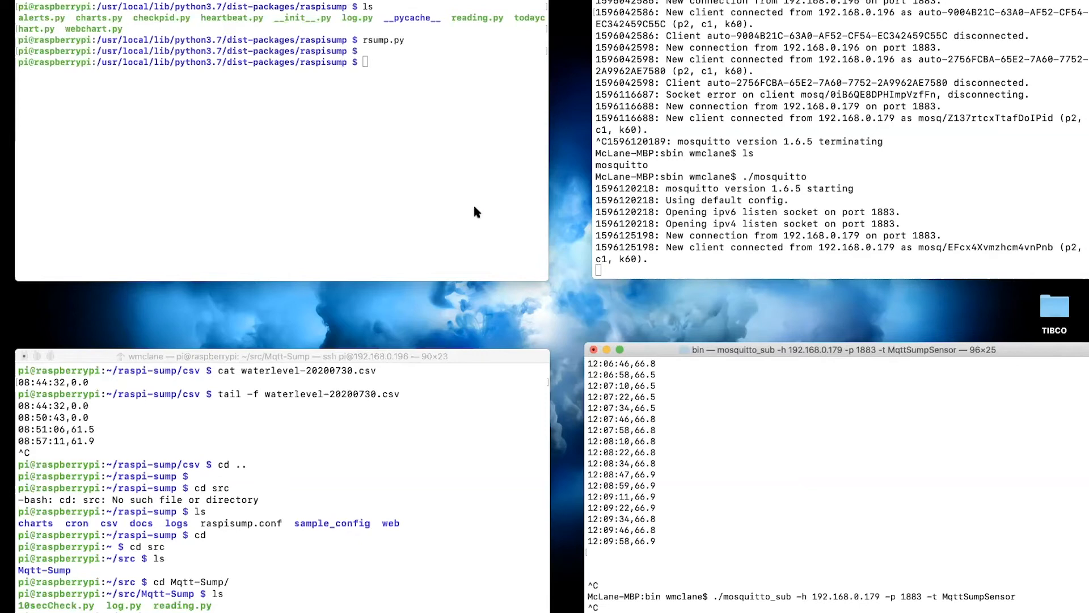
mouse_move(463, 199)
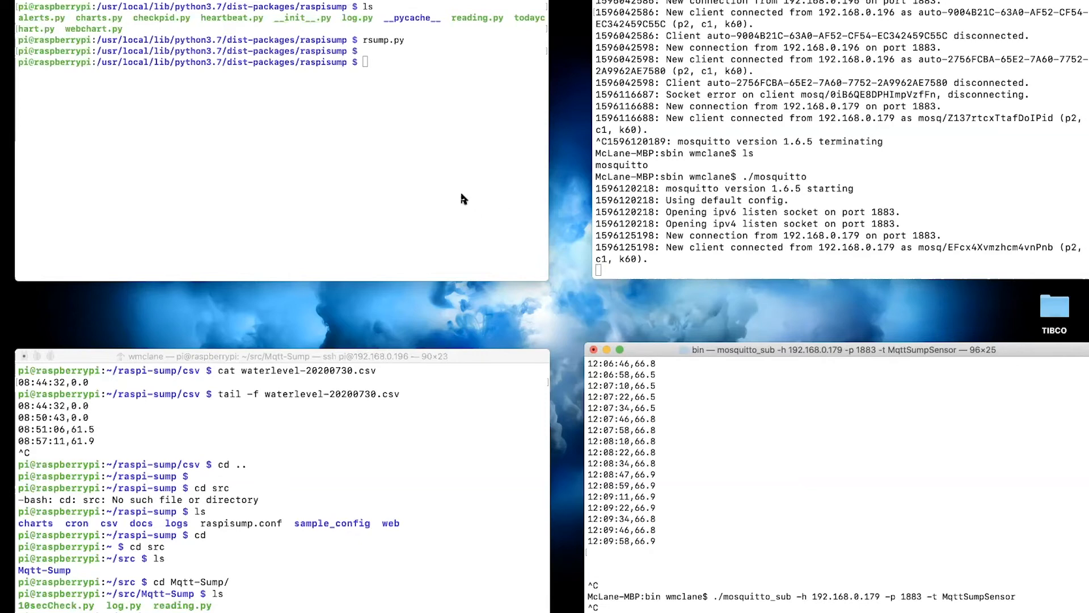
mouse_move(464, 199)
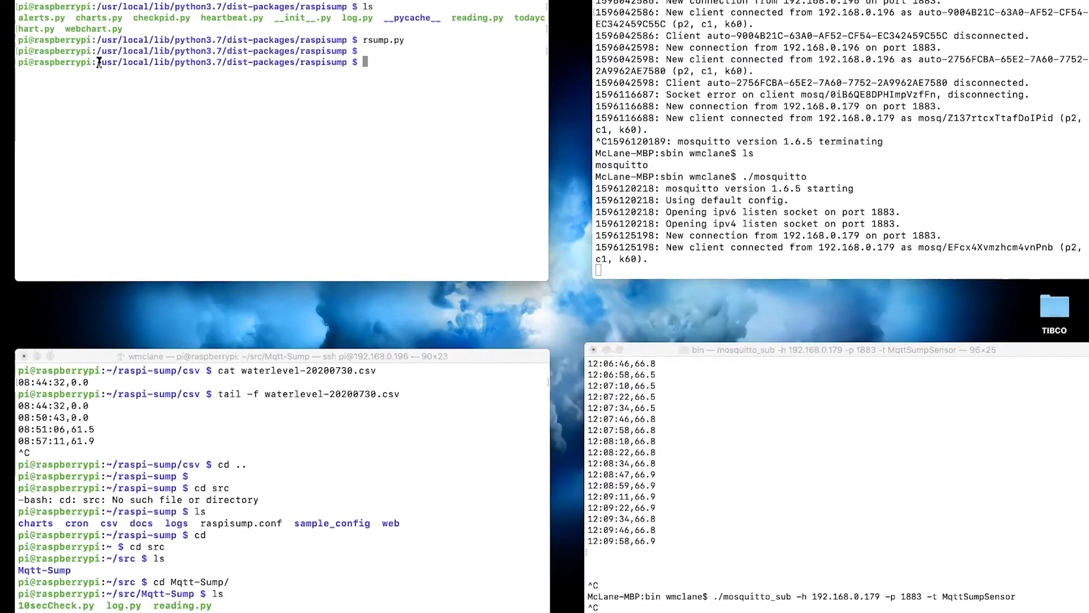
Step: Open log.py in vi and begin defining the log_mqtt function
left_click_drag(97, 62, 288, 62)
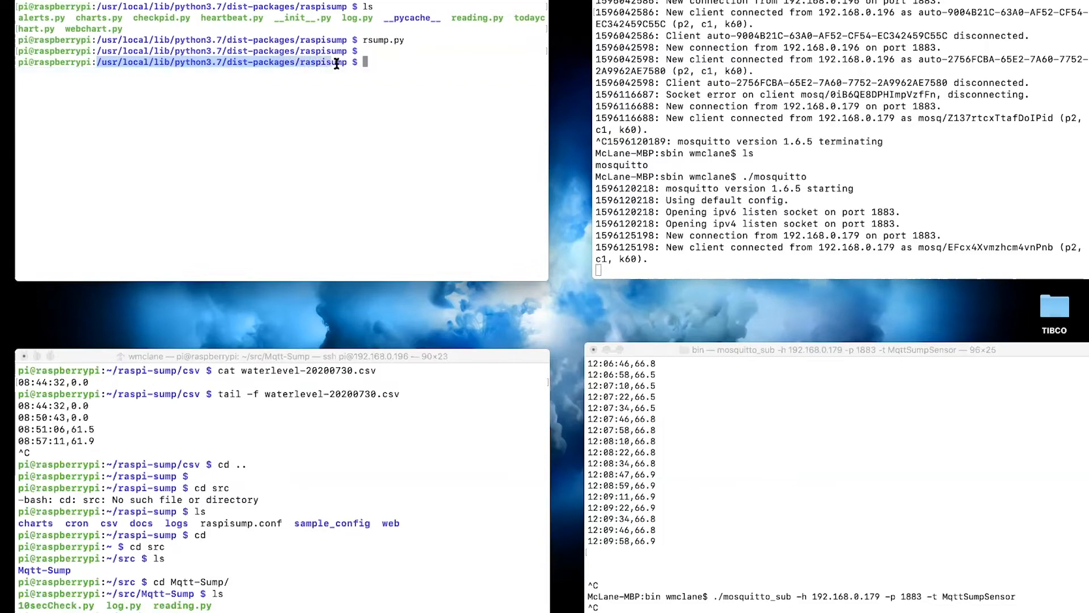
mouse_move(382, 63)
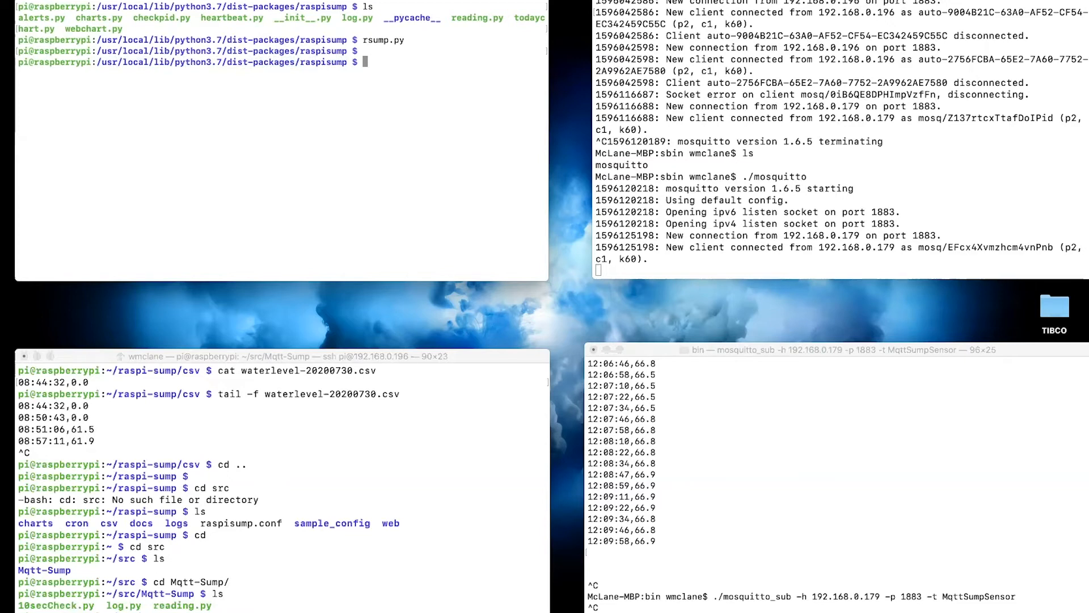
type("vi log")
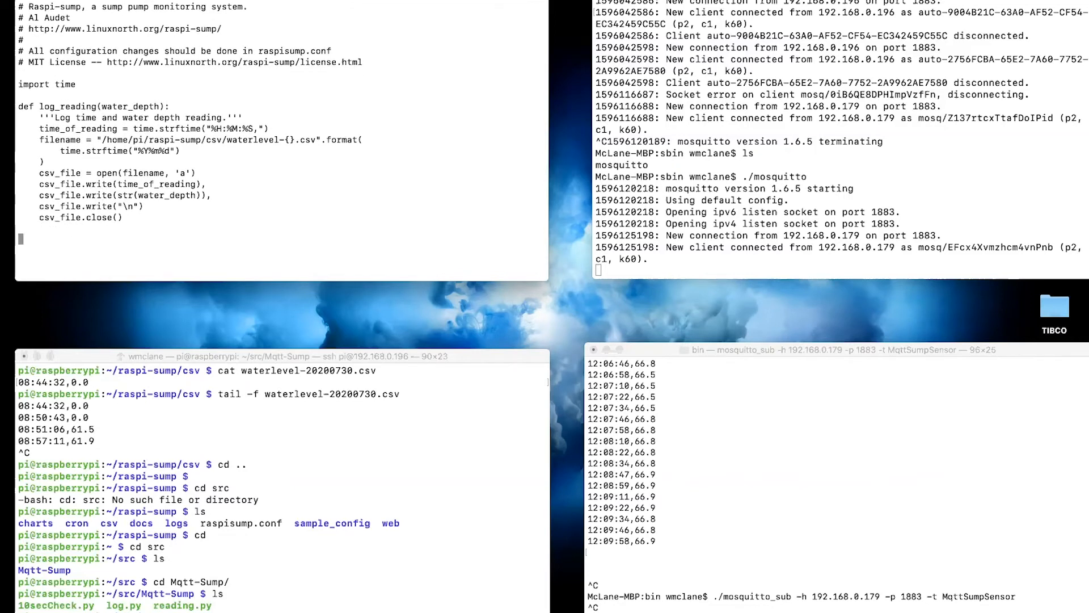
type("def")
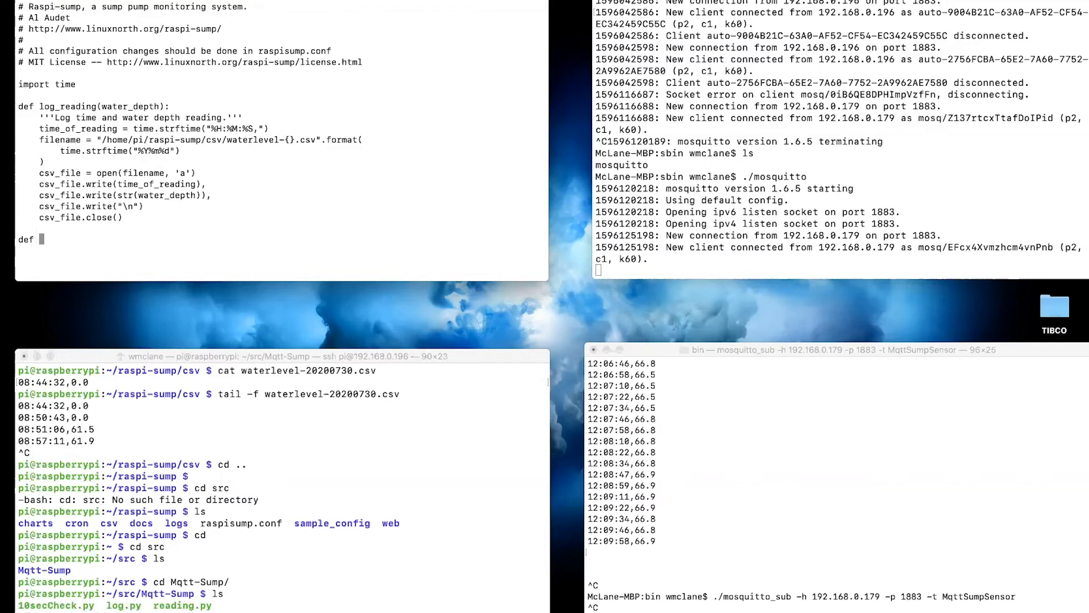
type("log_mqtt(water_depth):")
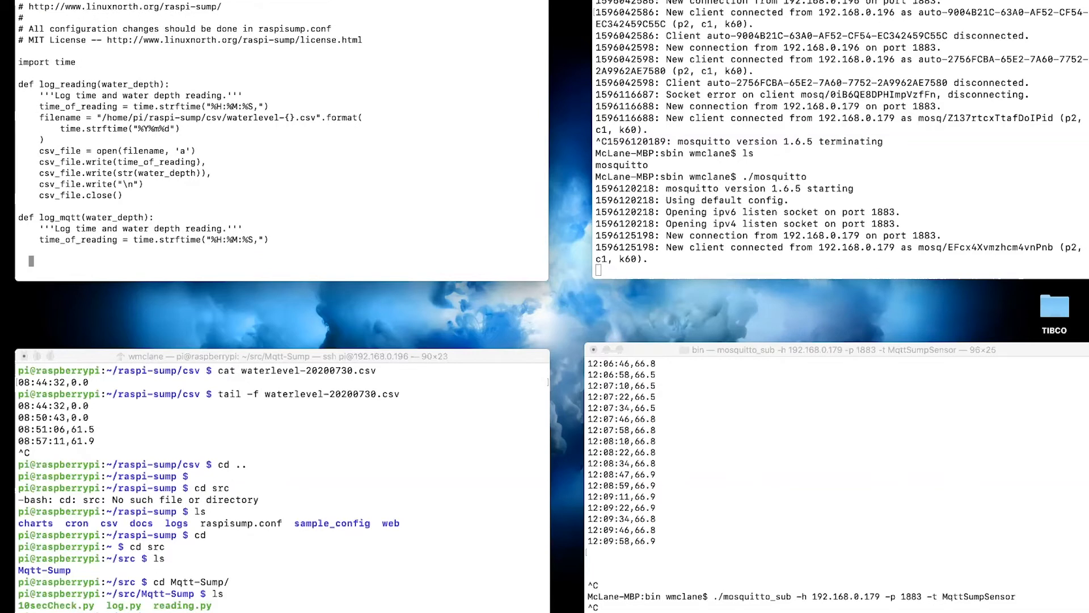
Step: Build the message as time_of_reading plus str(water_depth)
type("mess")
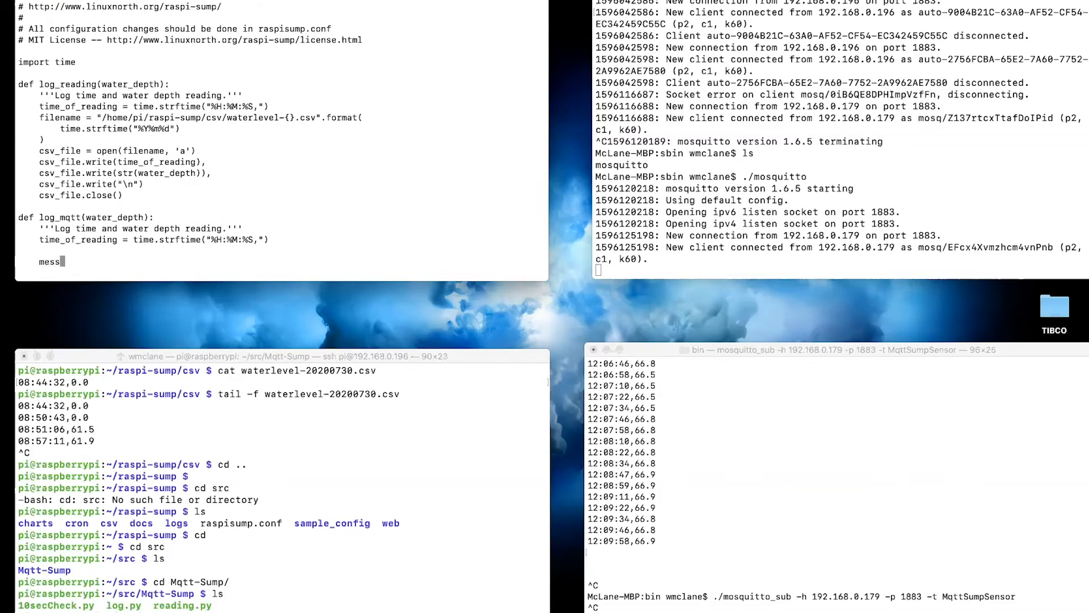
type("age")
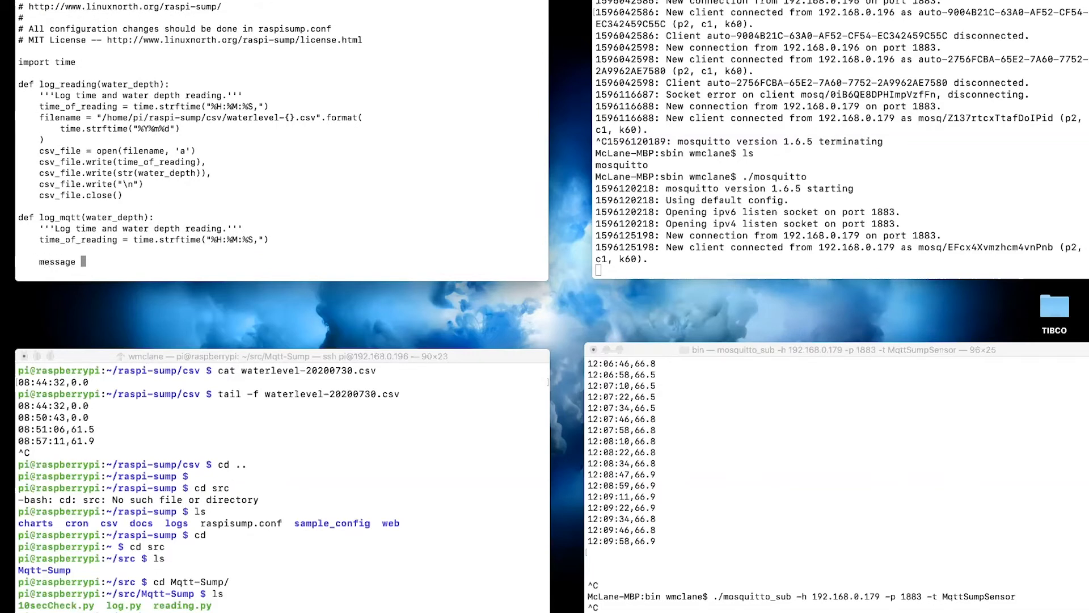
type("= time_r")
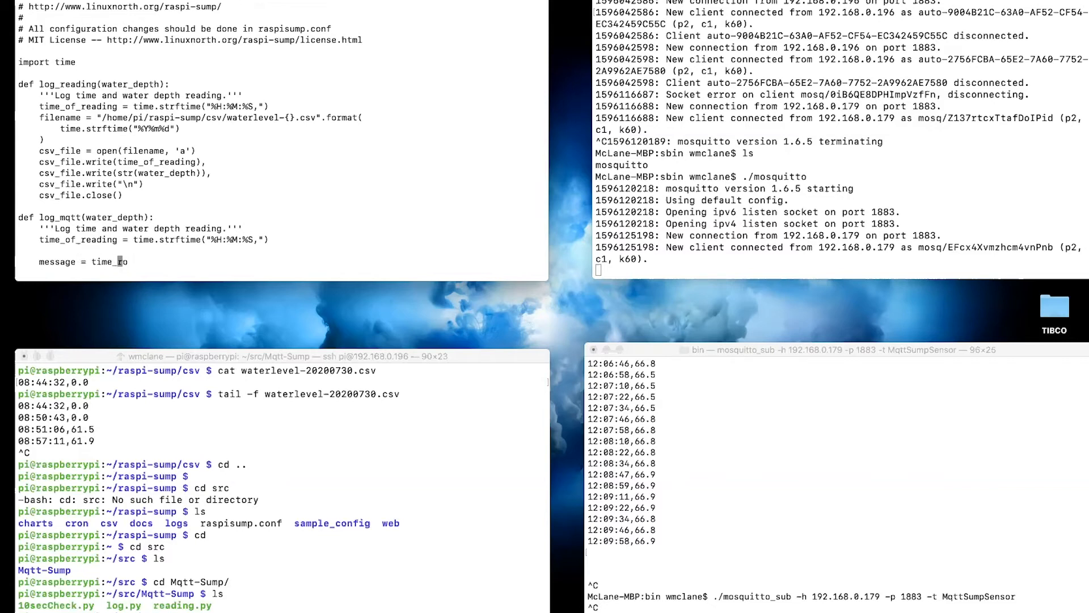
type("of_reading")
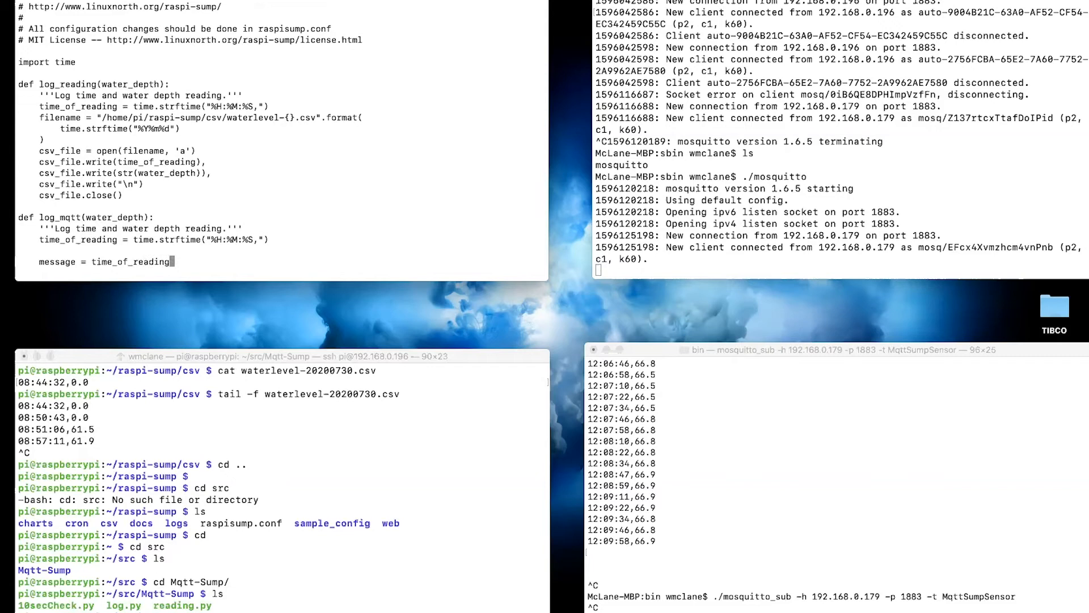
type("+ st")
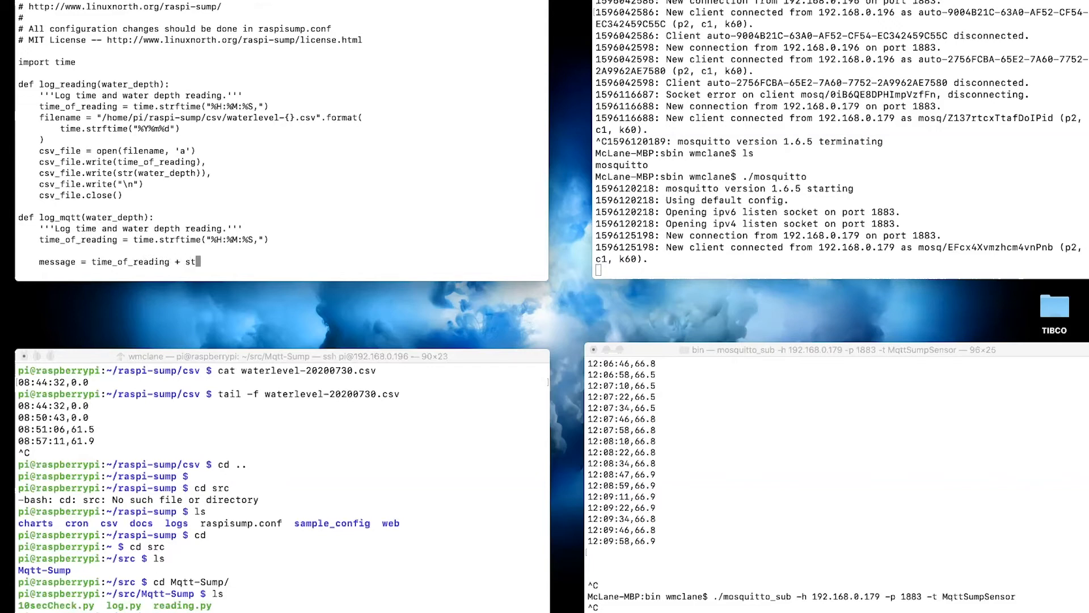
type("r(wat")
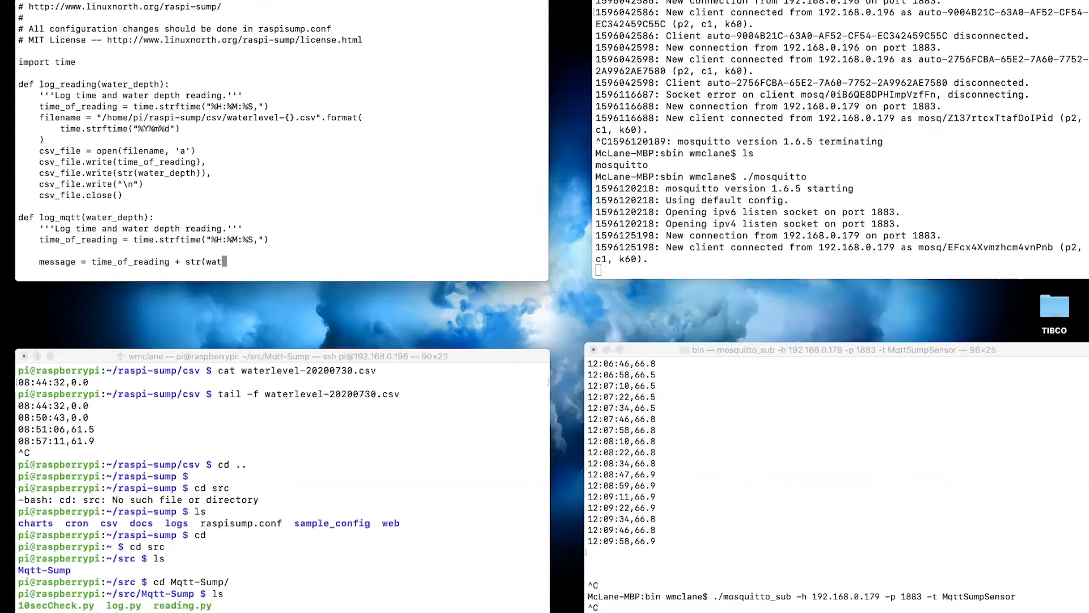
type("er_depth))")
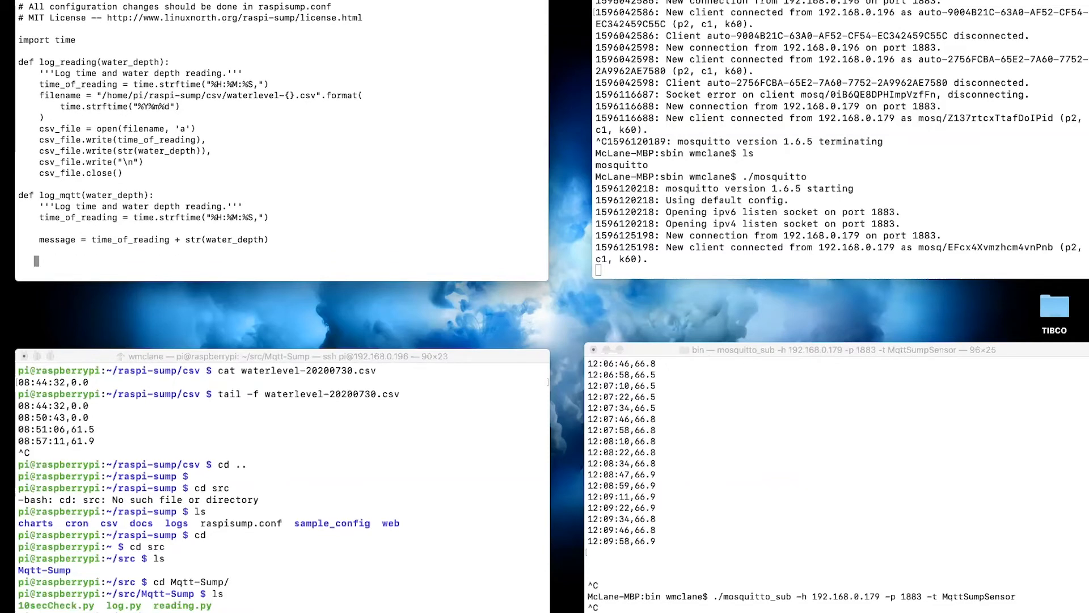
Step: Create an MQTT client and connect it to 192.168.0.179, port 1883, keepalive 60
type("client = mq")
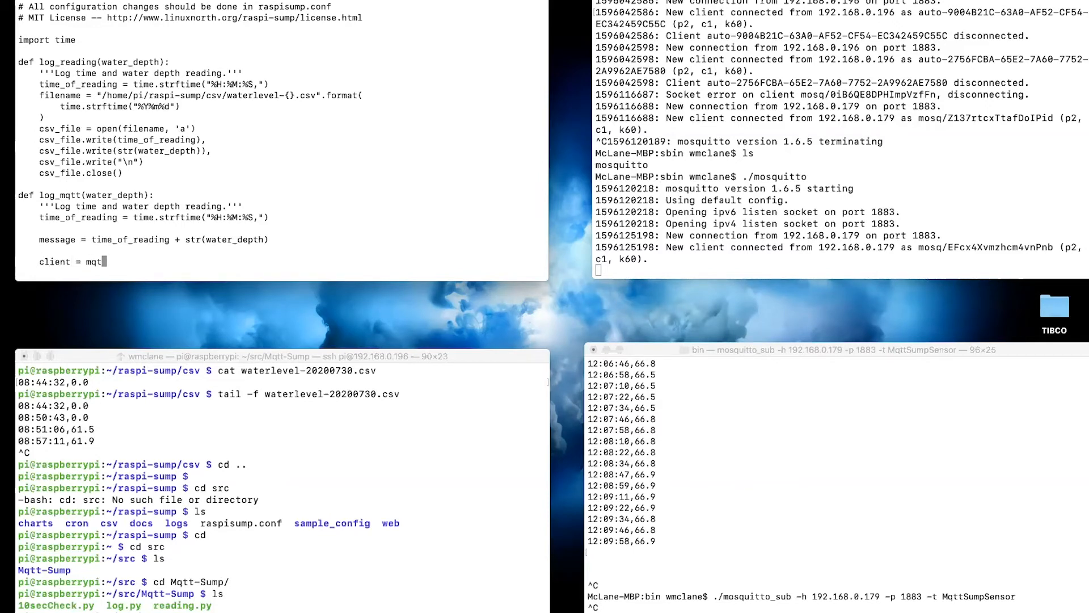
type("t.Client()")
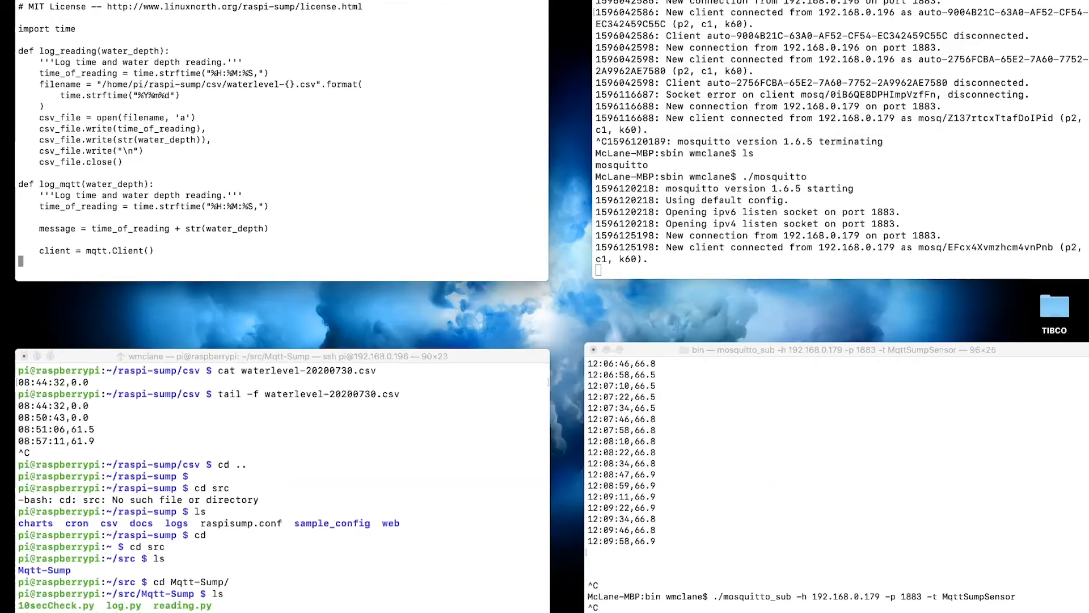
type("client")
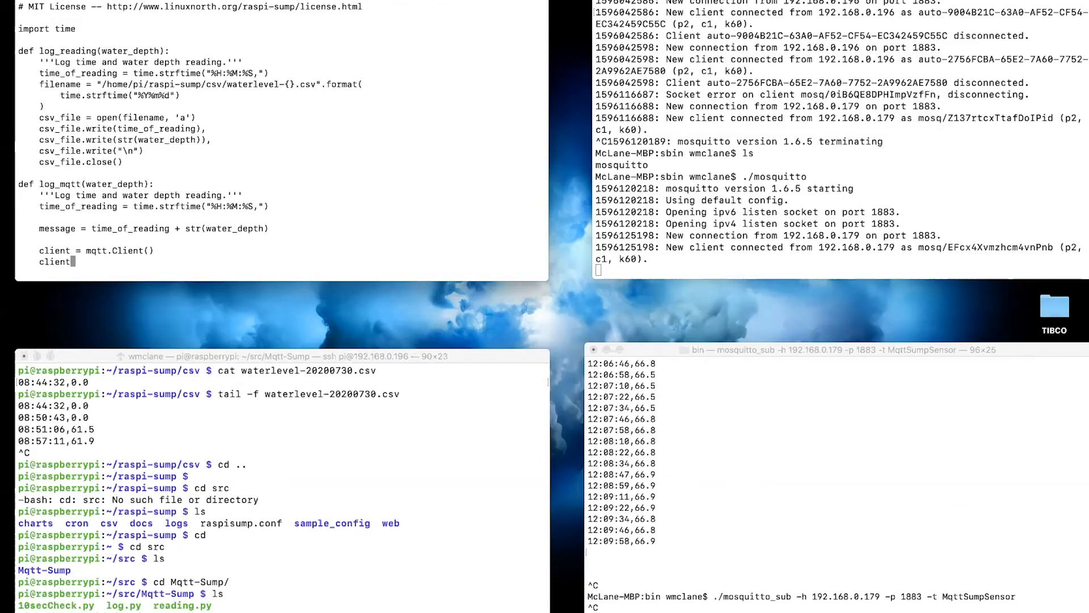
type(".connect")
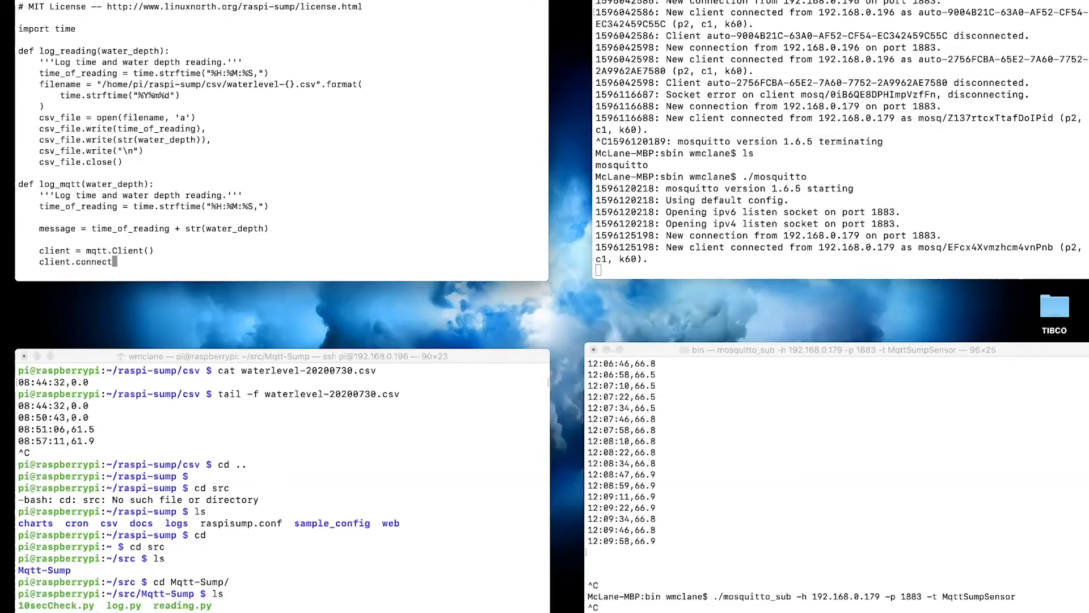
type("(\"192.")
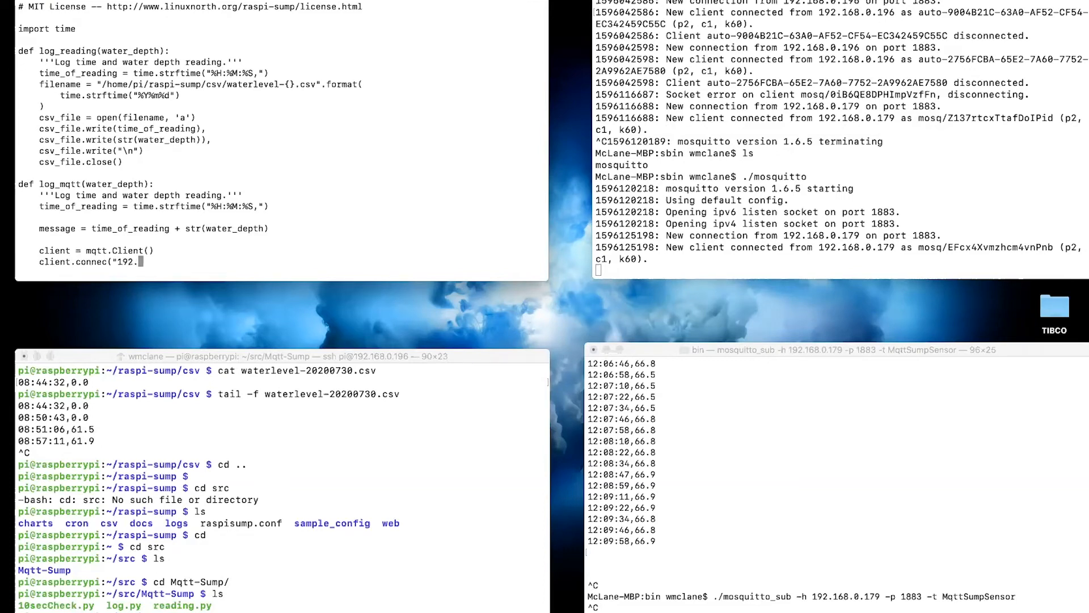
type("168.")
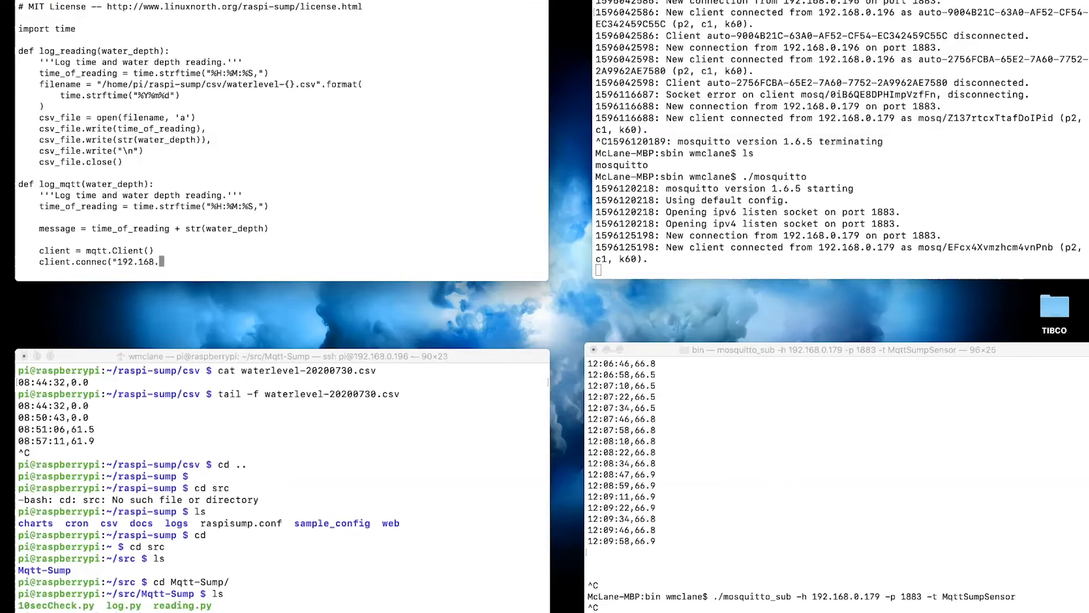
type("1")
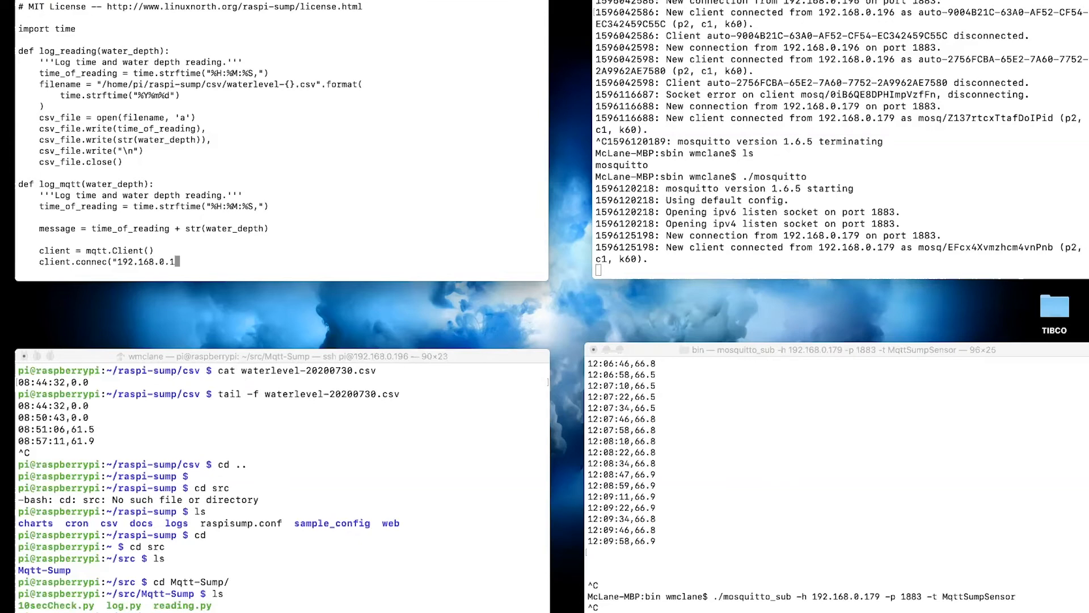
type("79")
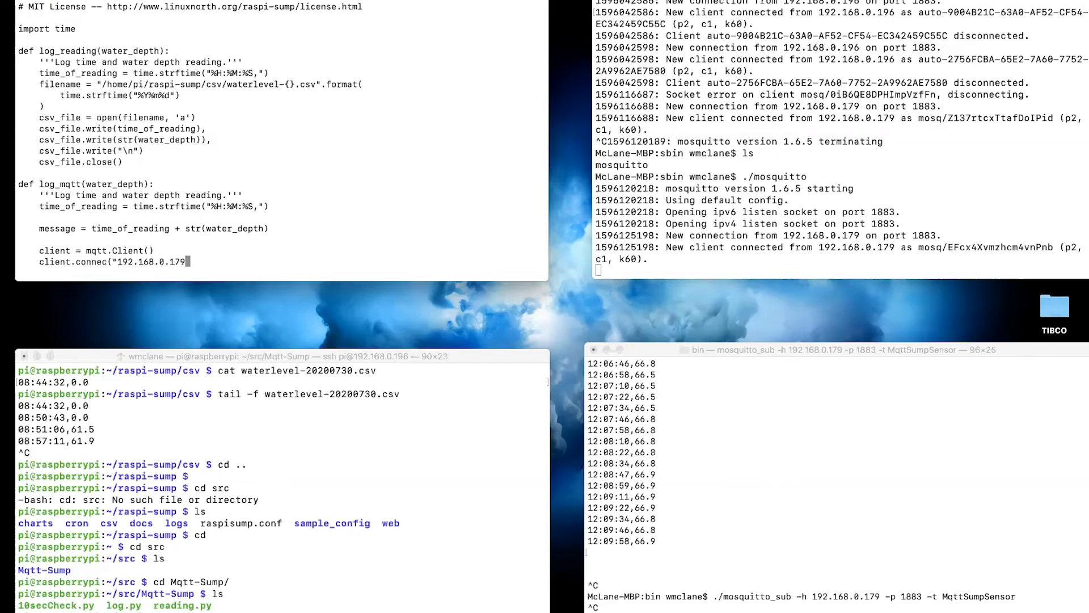
type("\",")
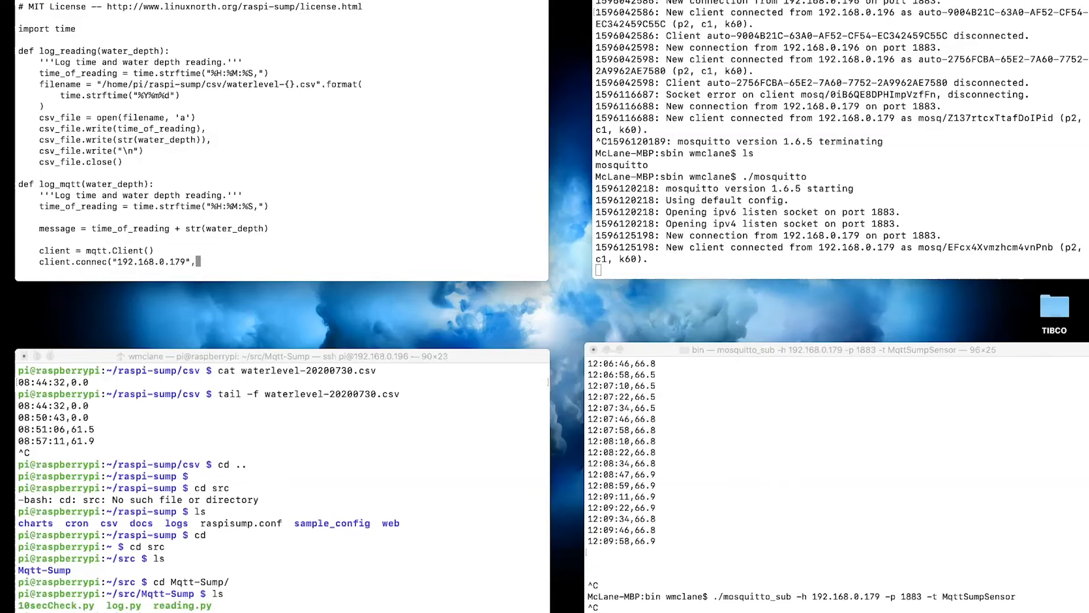
type("1883,")
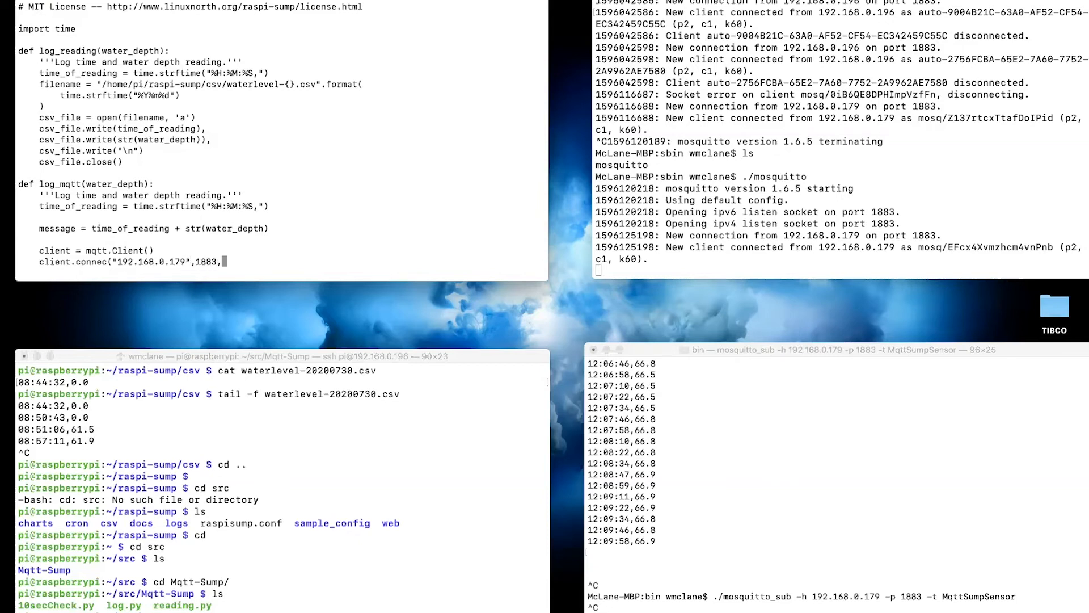
type("60)")
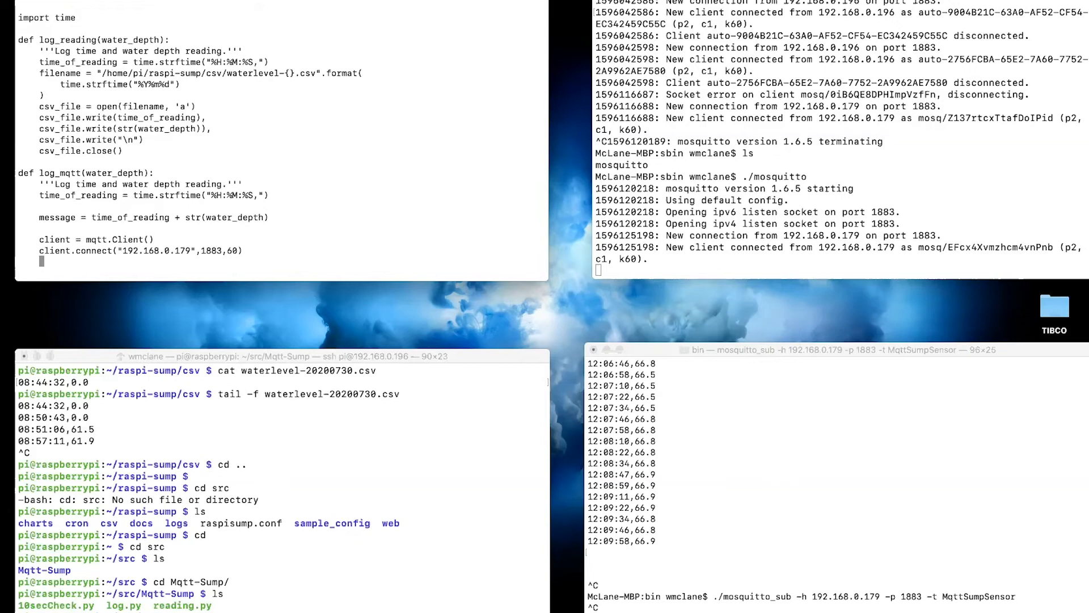
Step: Publish the message to MqttSumpSensor, then disconnect the client
type("client.pu")
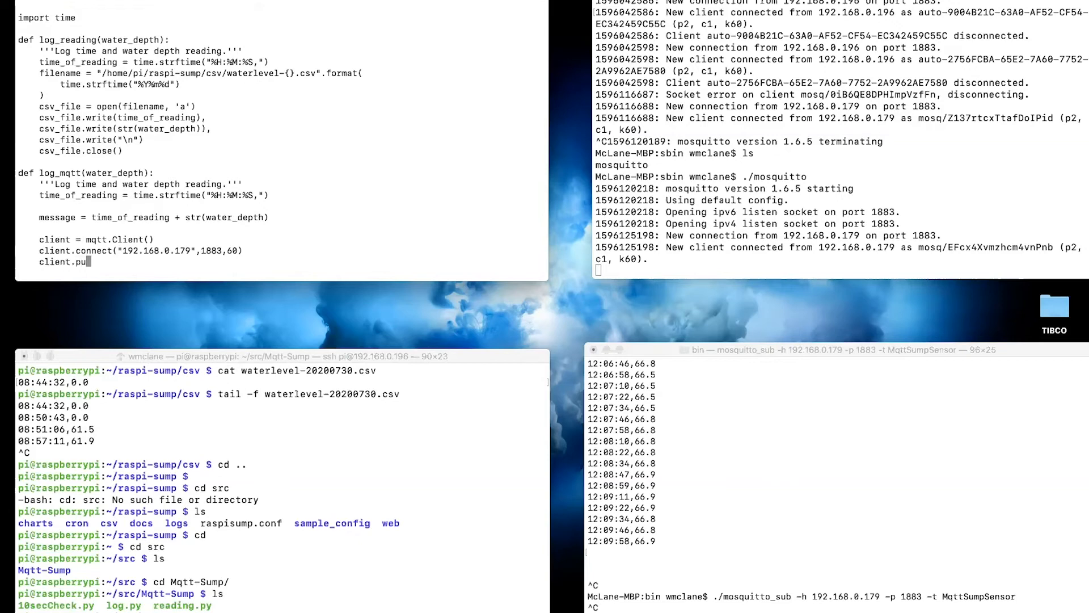
type("blish(")
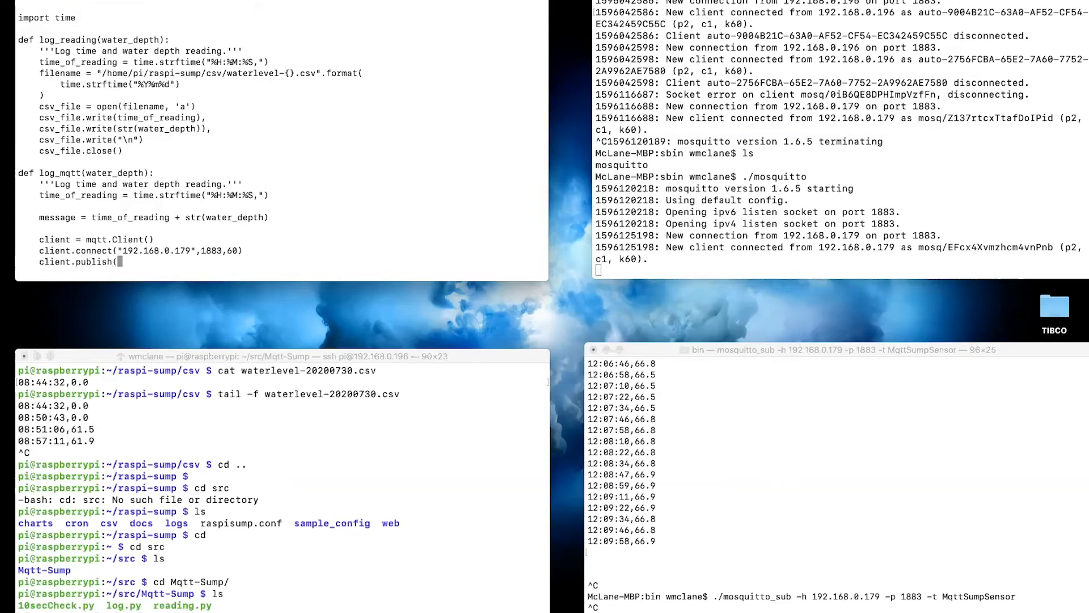
type("Mqt")
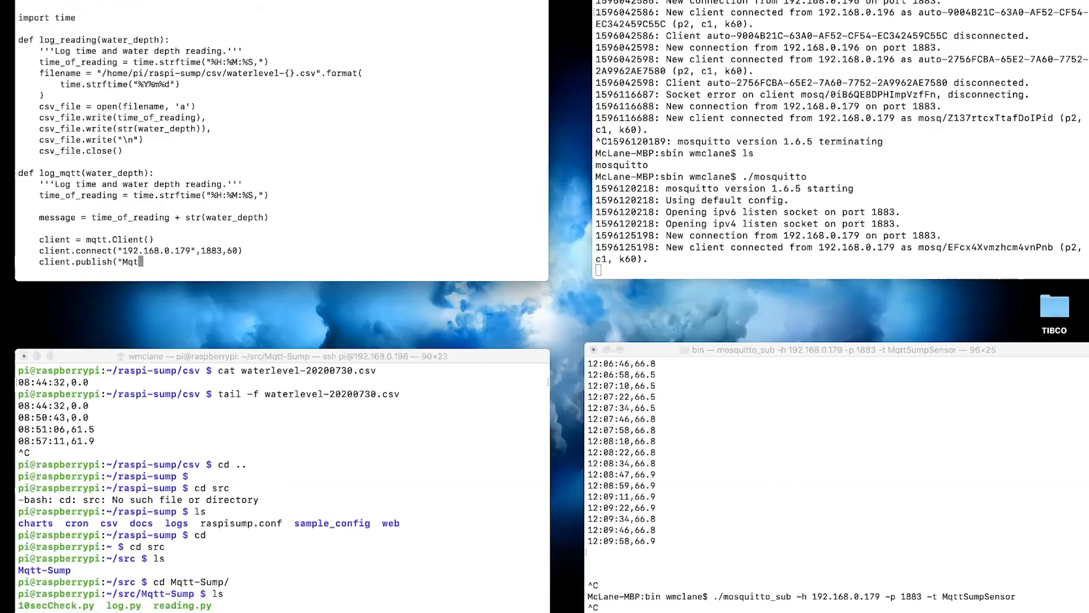
type("Sump")
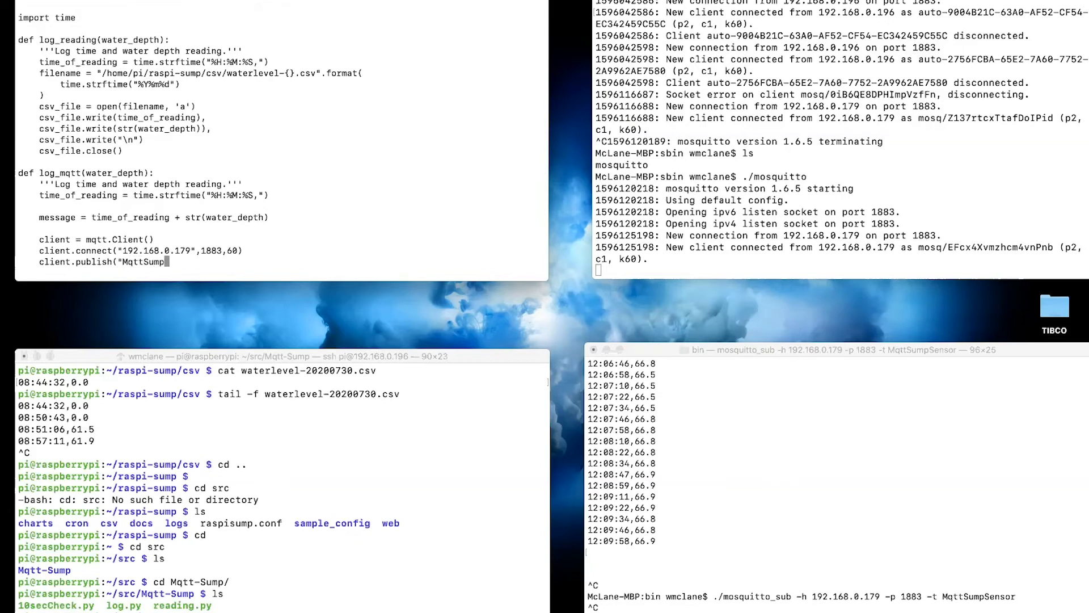
type("Sensor\"")
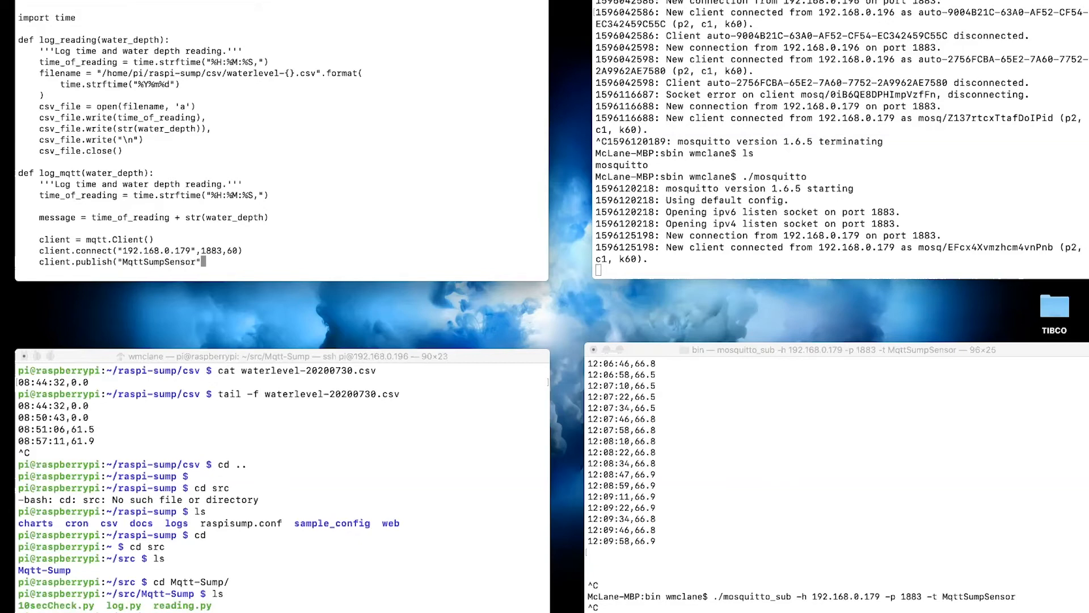
type(", message")
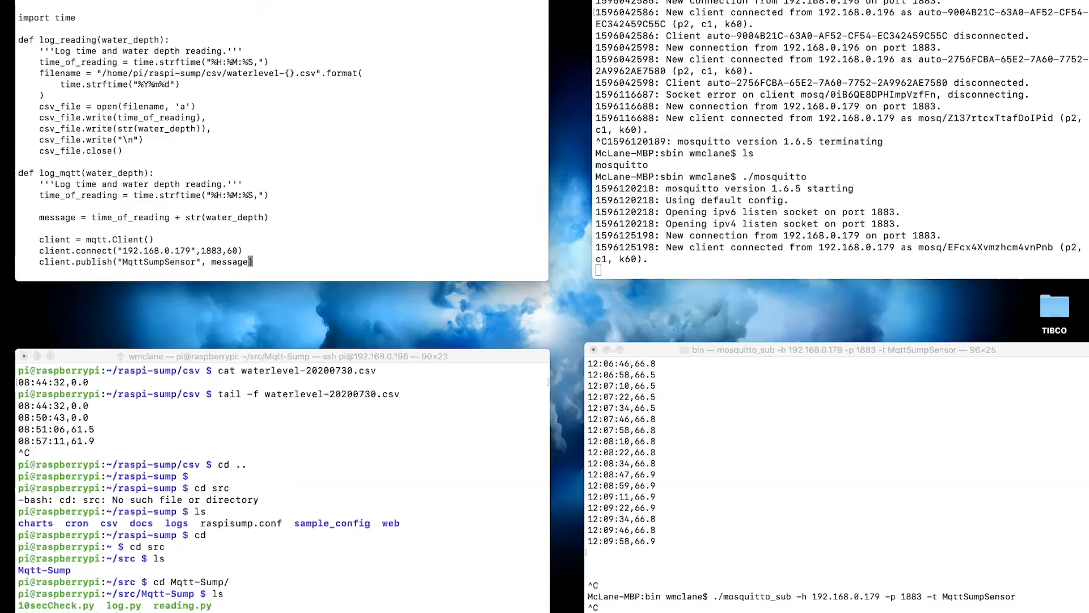
type("i")
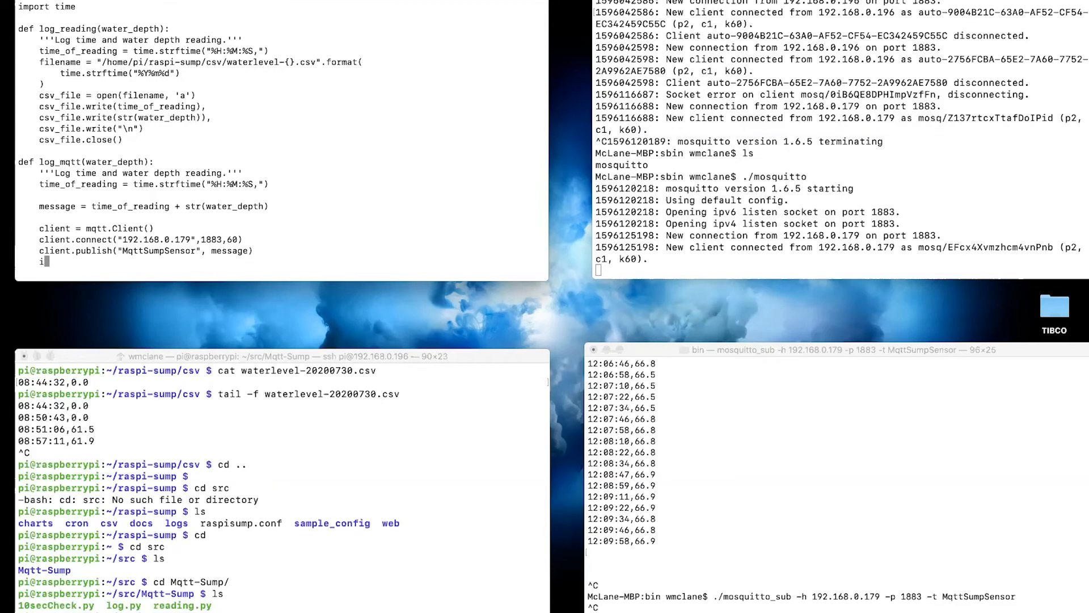
type("client")
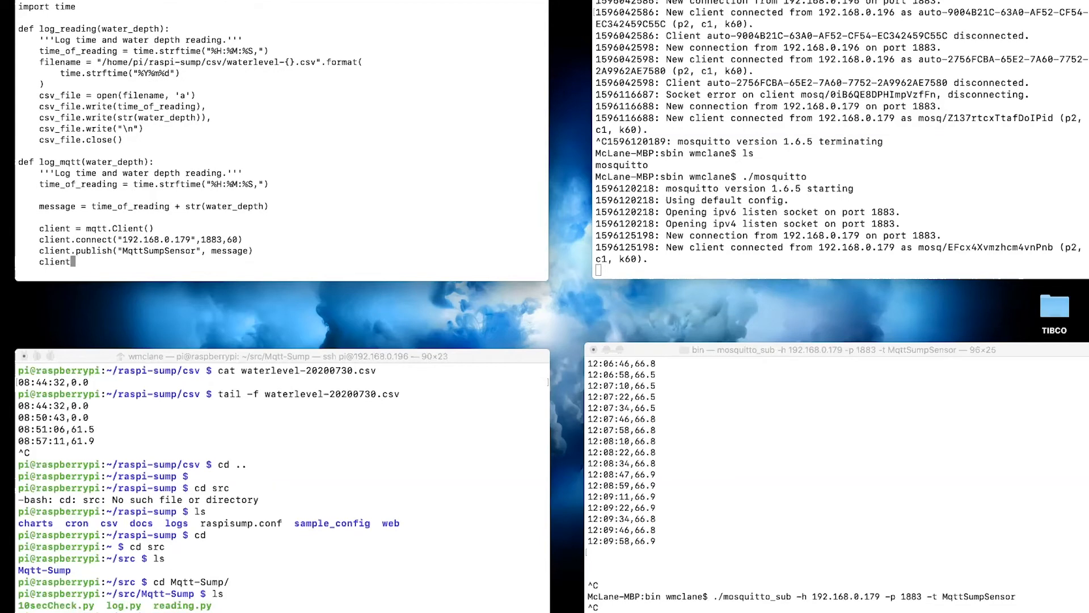
type("discon")
type("import")
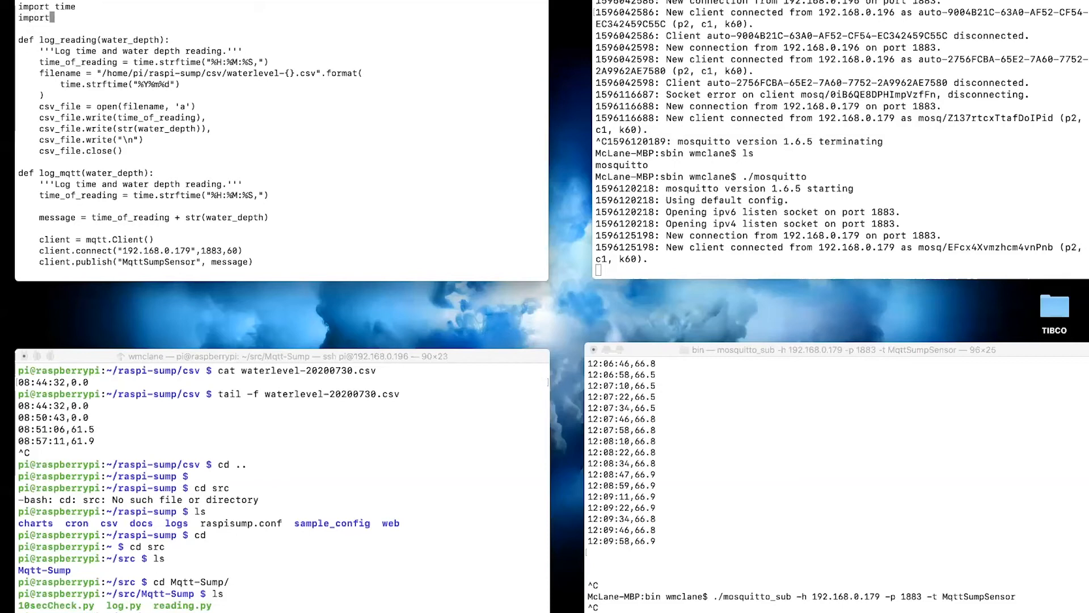
Step: Add 'import paho.mqtt.client as mqtt' below 'import time' and save log.py with :wq
type("paho")
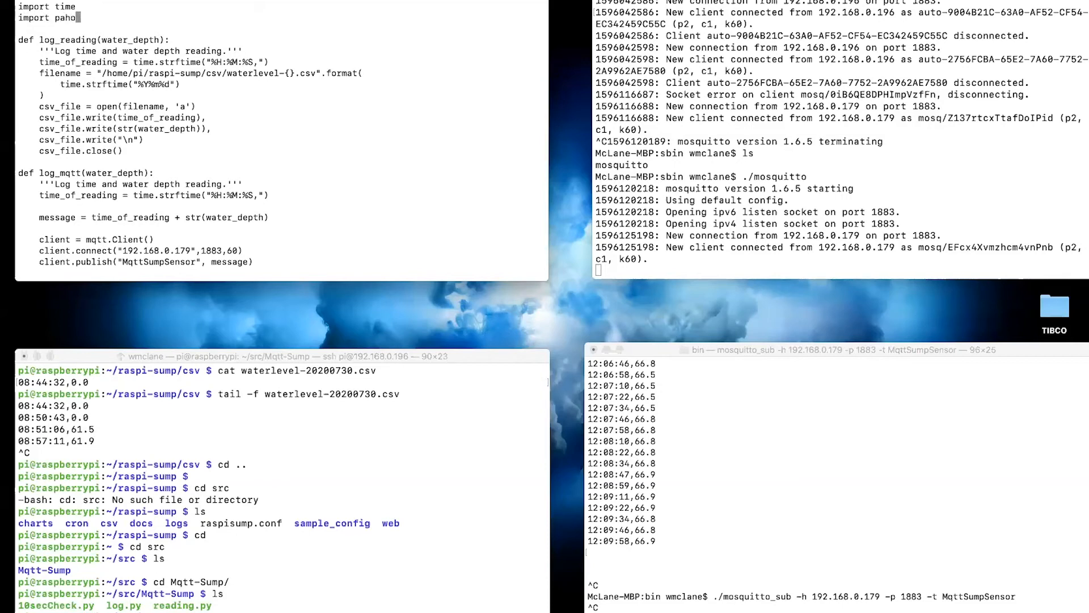
type(".mqtt.client as mqtt")
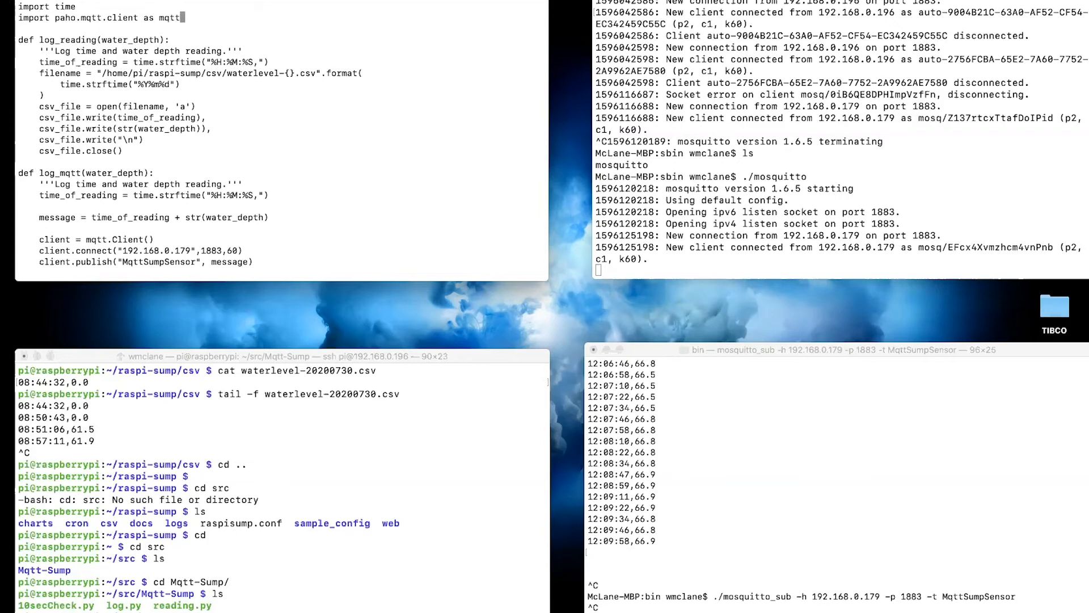
type(":w")
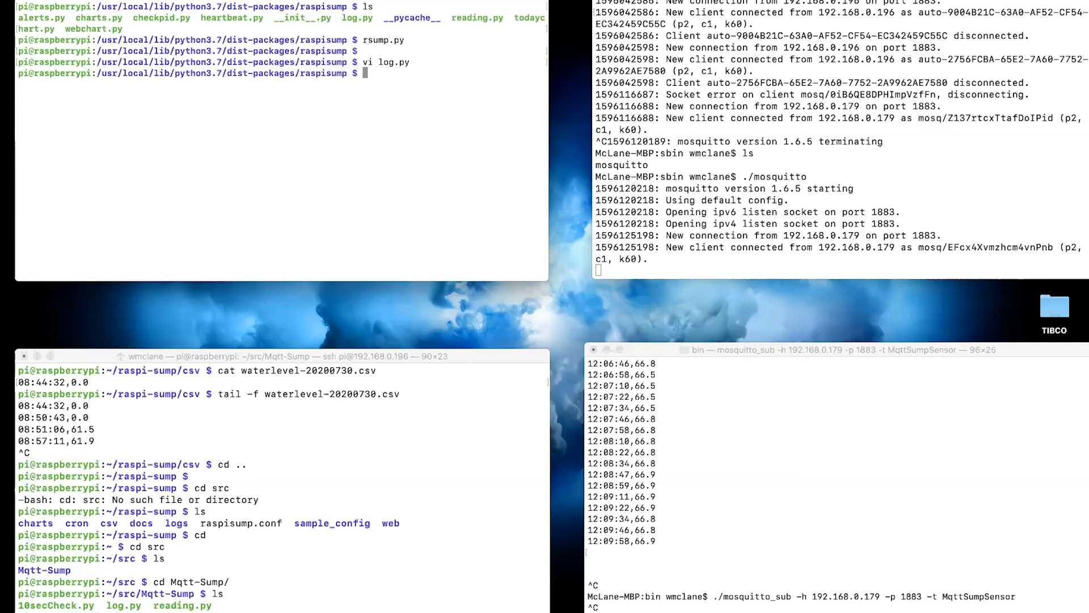
Step: Add log.log_mqtt(water_depth) after log.log_reading(water_depth) in reading.py and save
type("vi read")
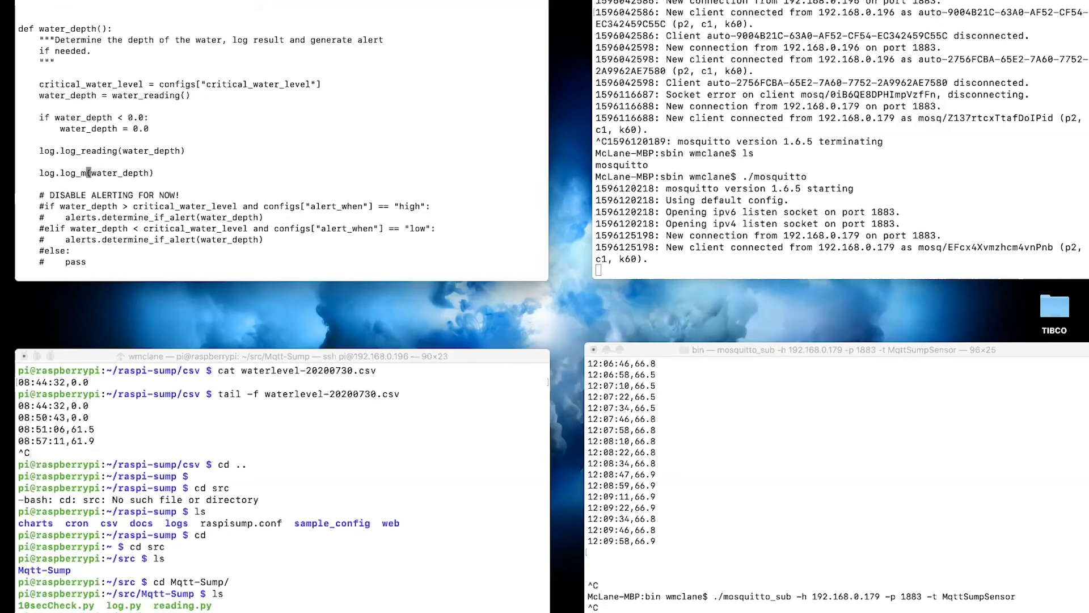
type(":wq")
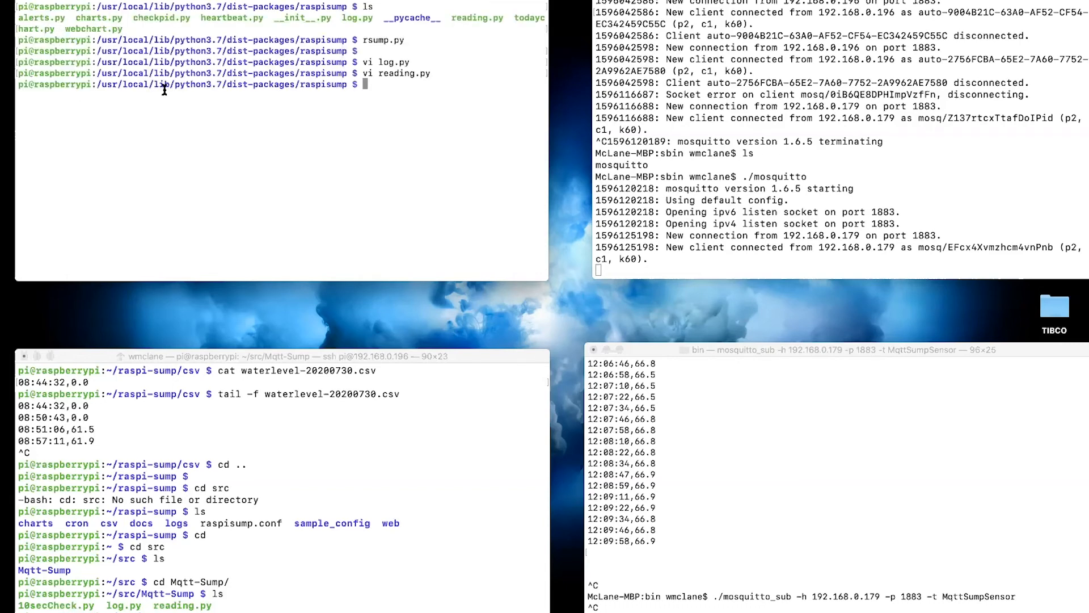
Step: Run rsump.py, read the NameError traceback for line 39, and reopen log.py
type("ru")
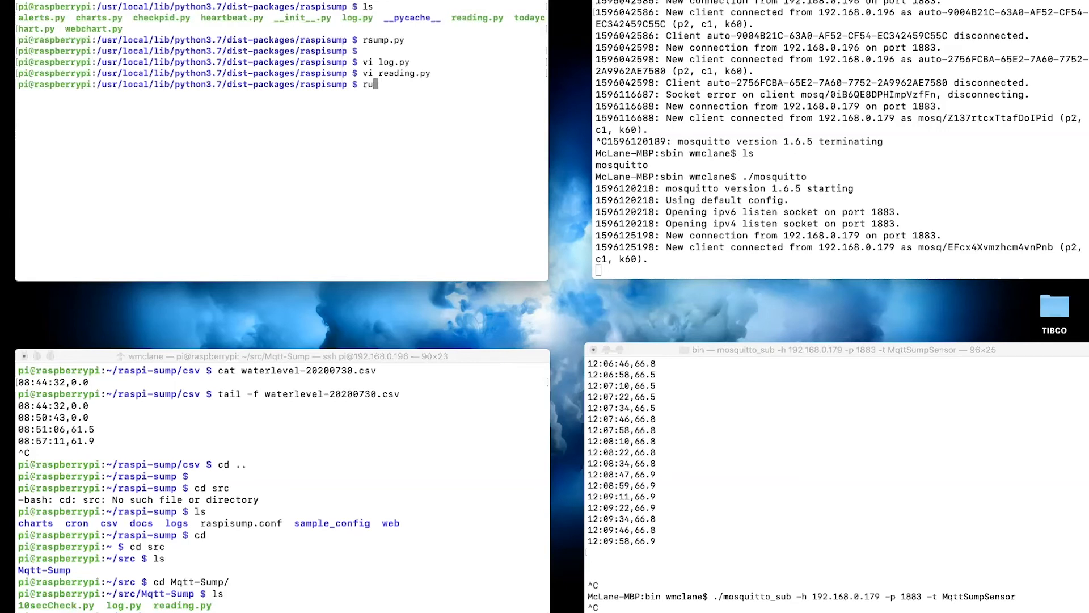
type("sump.py")
type("vi")
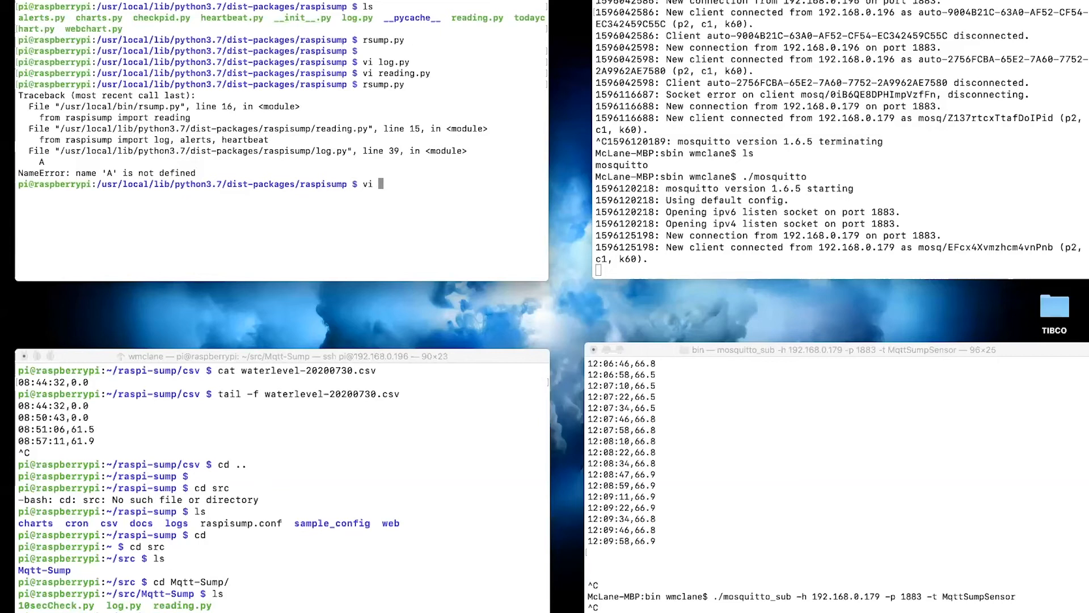
type("log.py")
type(":")
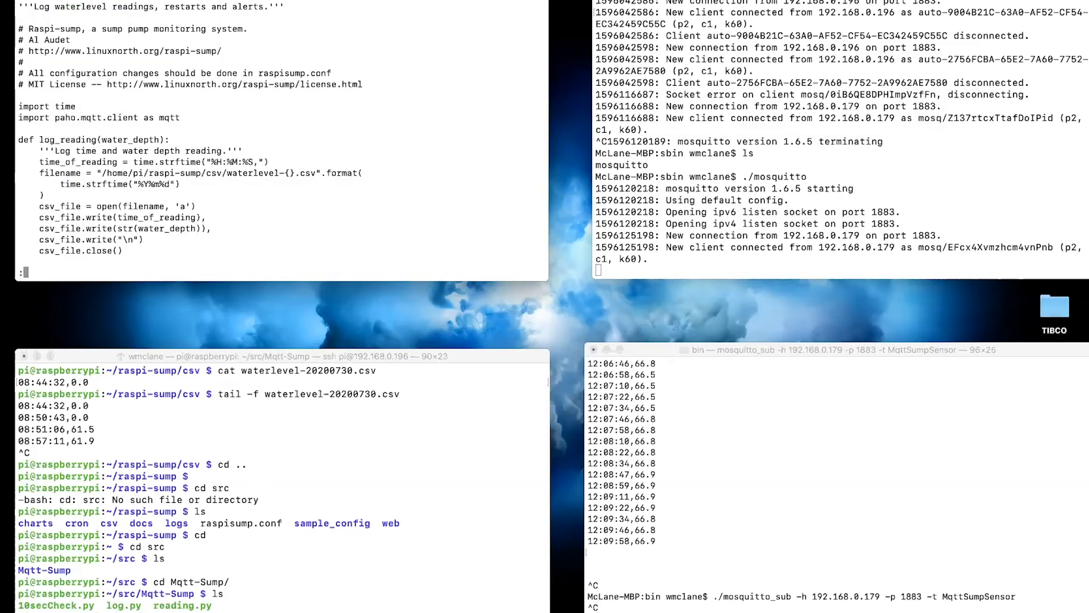
scroll("down", 3)
type("./mosquitto_sub -h 192.168.0.179 -p 1883 -t MqttSumpSensor")
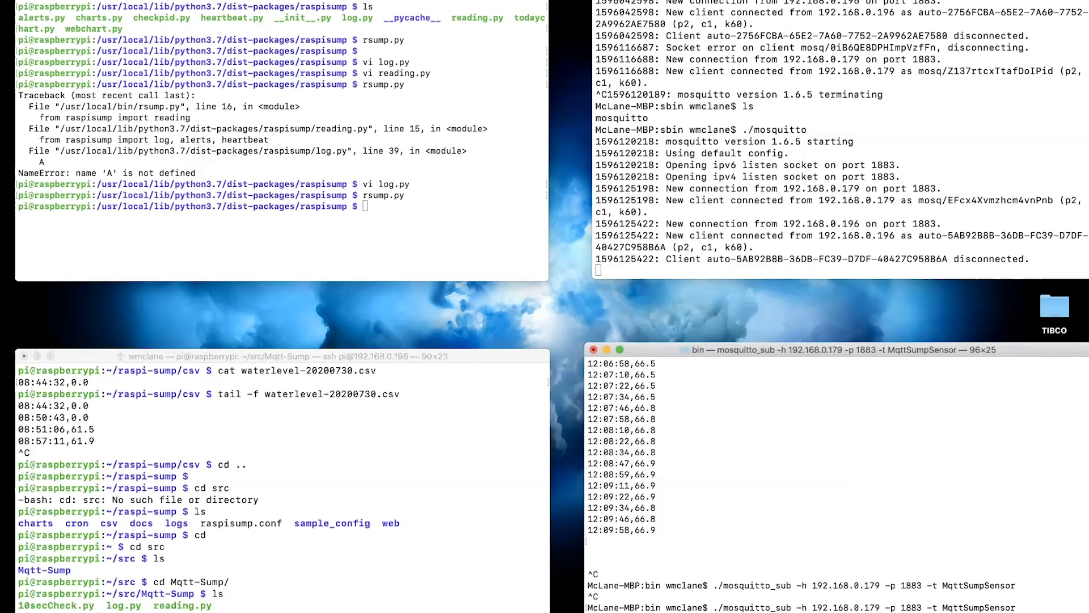
mouse_move(394, 542)
type("./10secCheck.py")
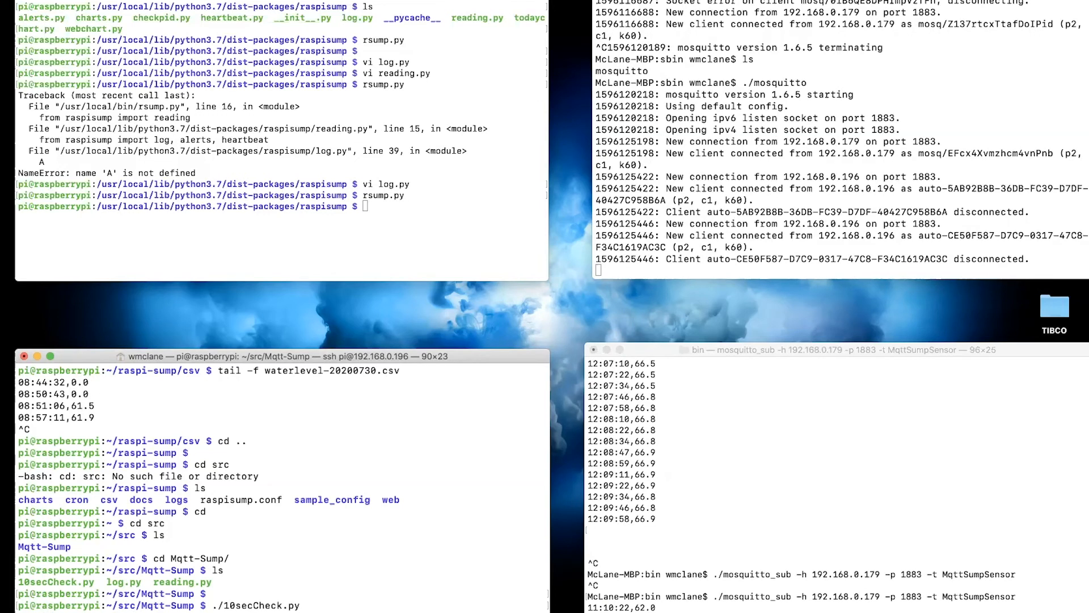
mouse_move(615, 486)
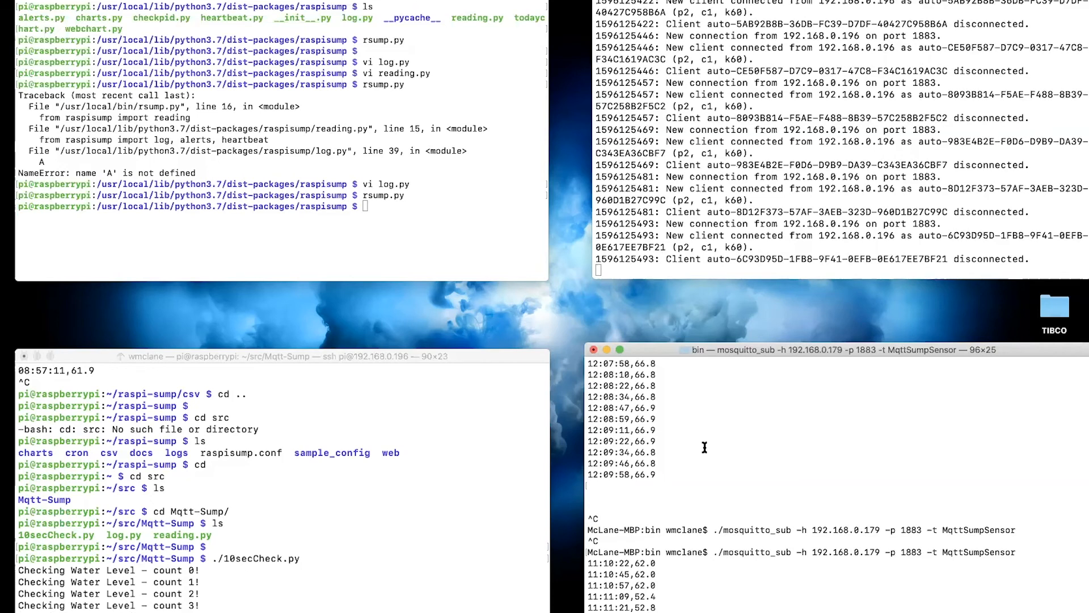
mouse_move(801, 356)
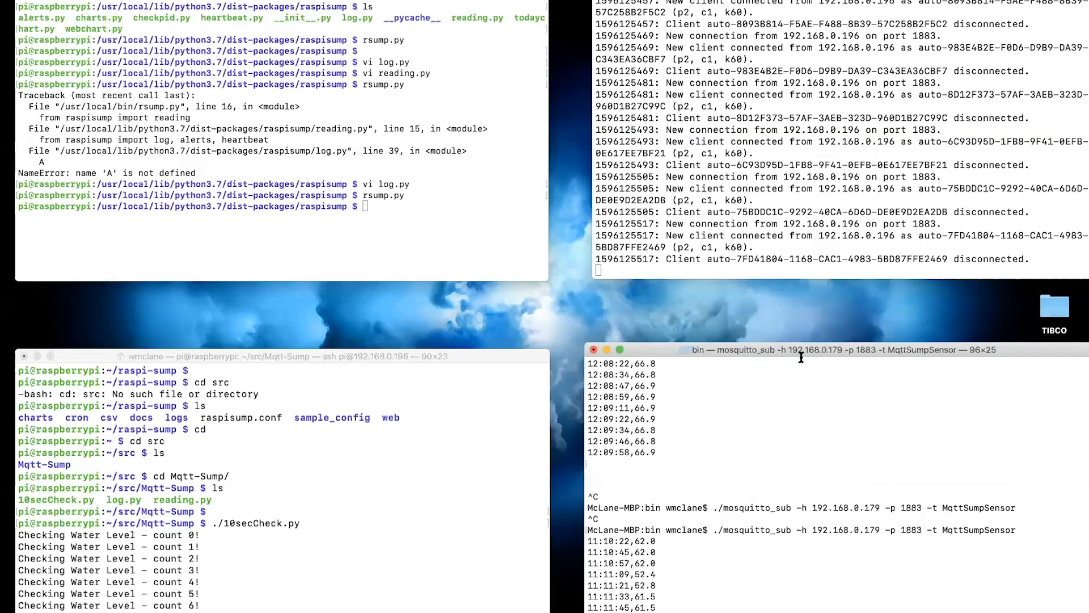
mouse_move(743, 261)
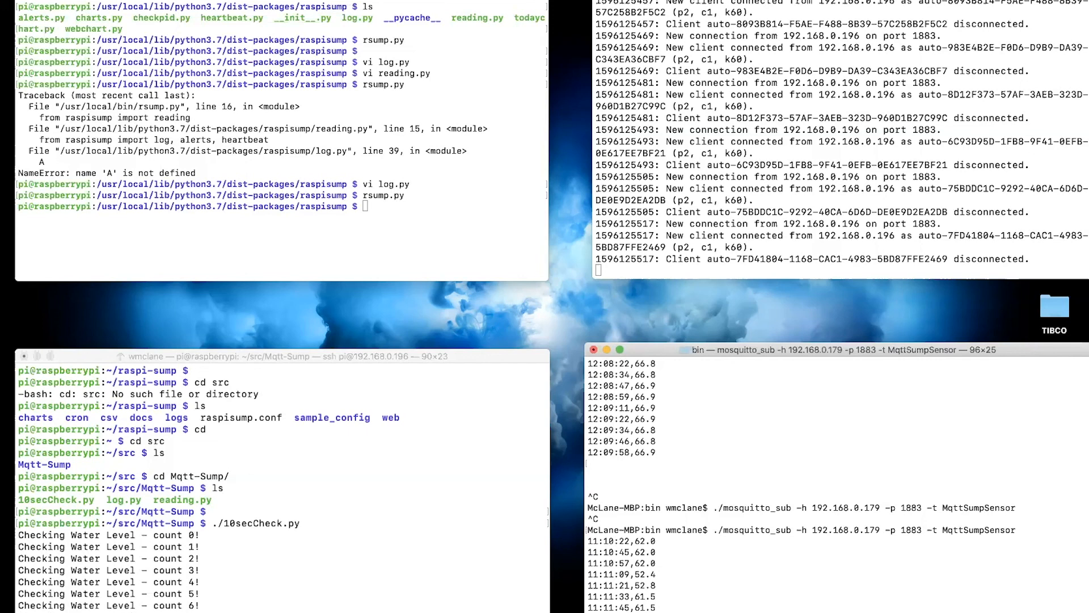
mouse_move(131, 6)
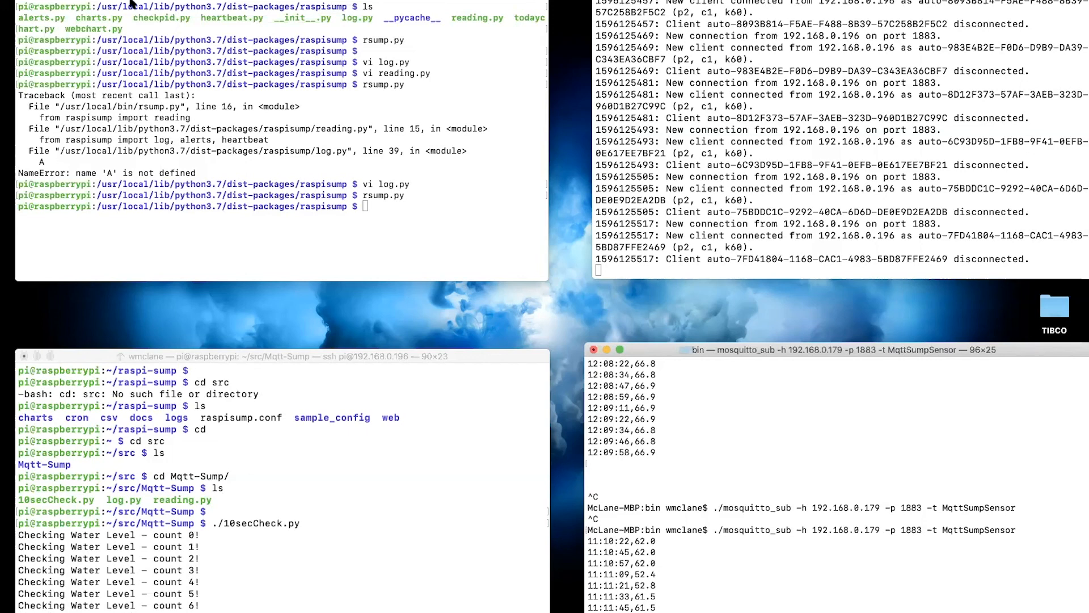